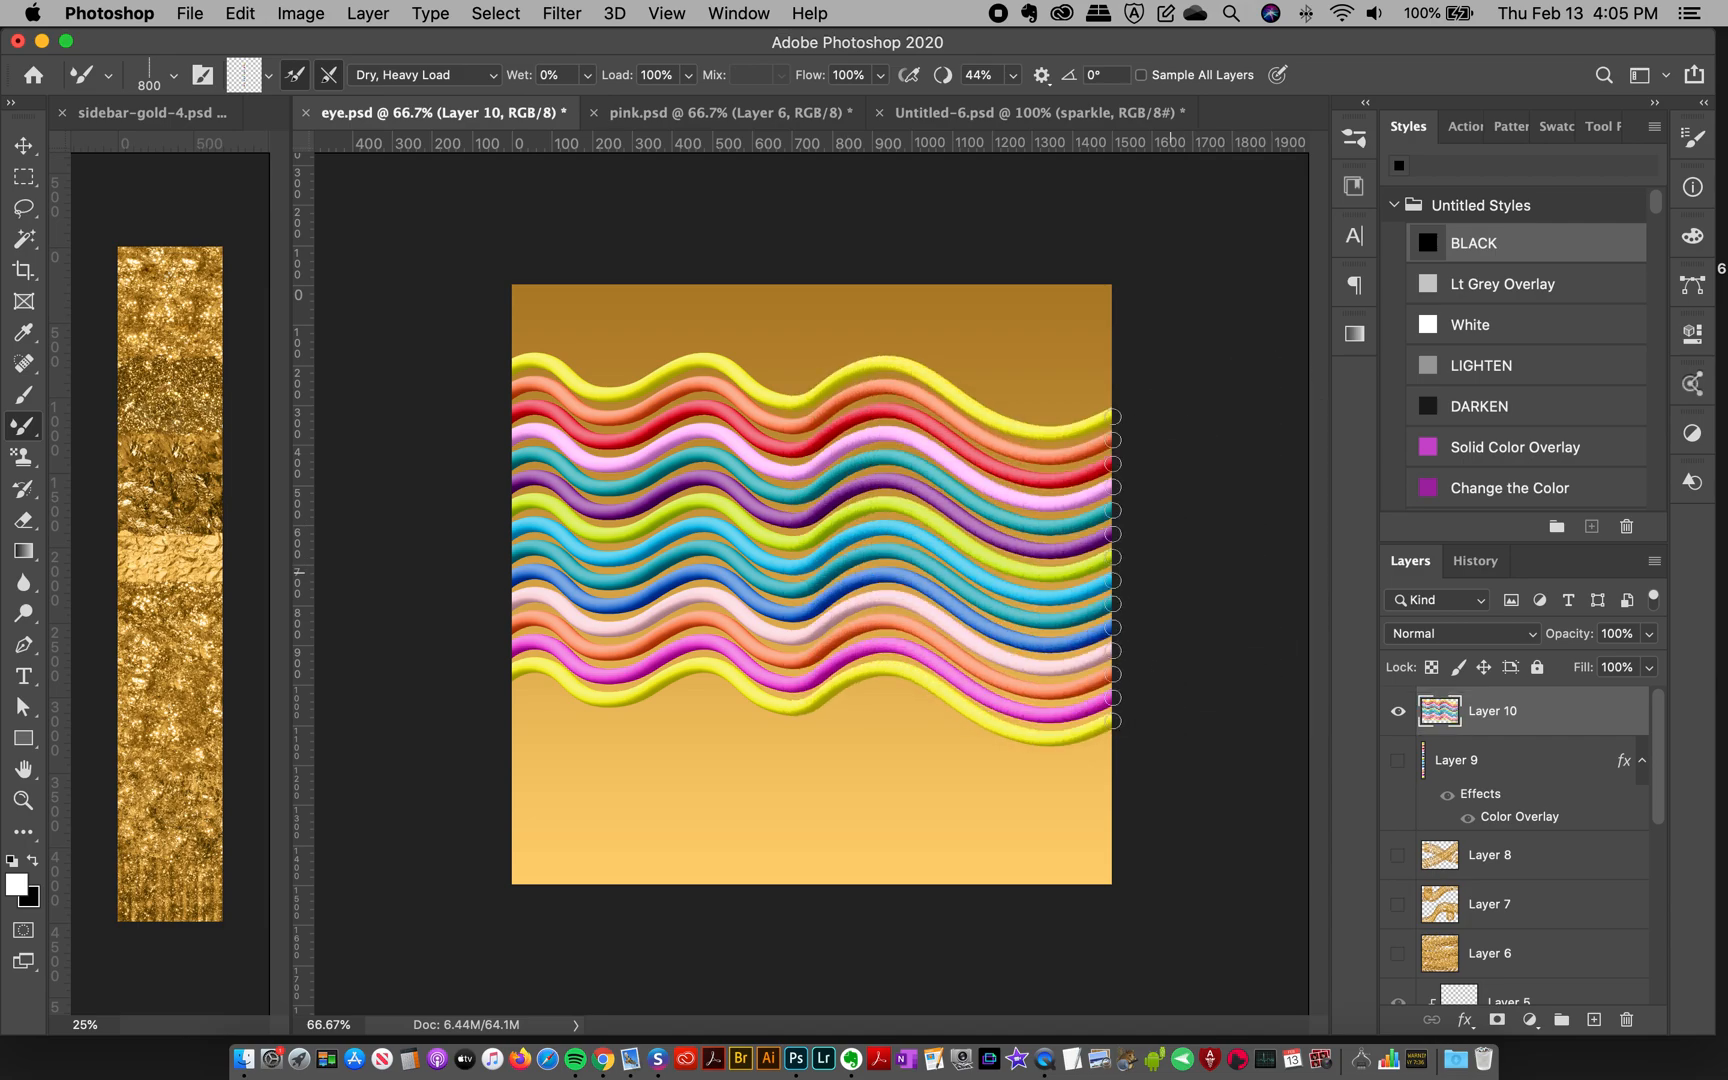
# Step: Clear Layer 10's colourful wavy strokes from the gold gradient canvas
pyautogui.click(1398, 711)
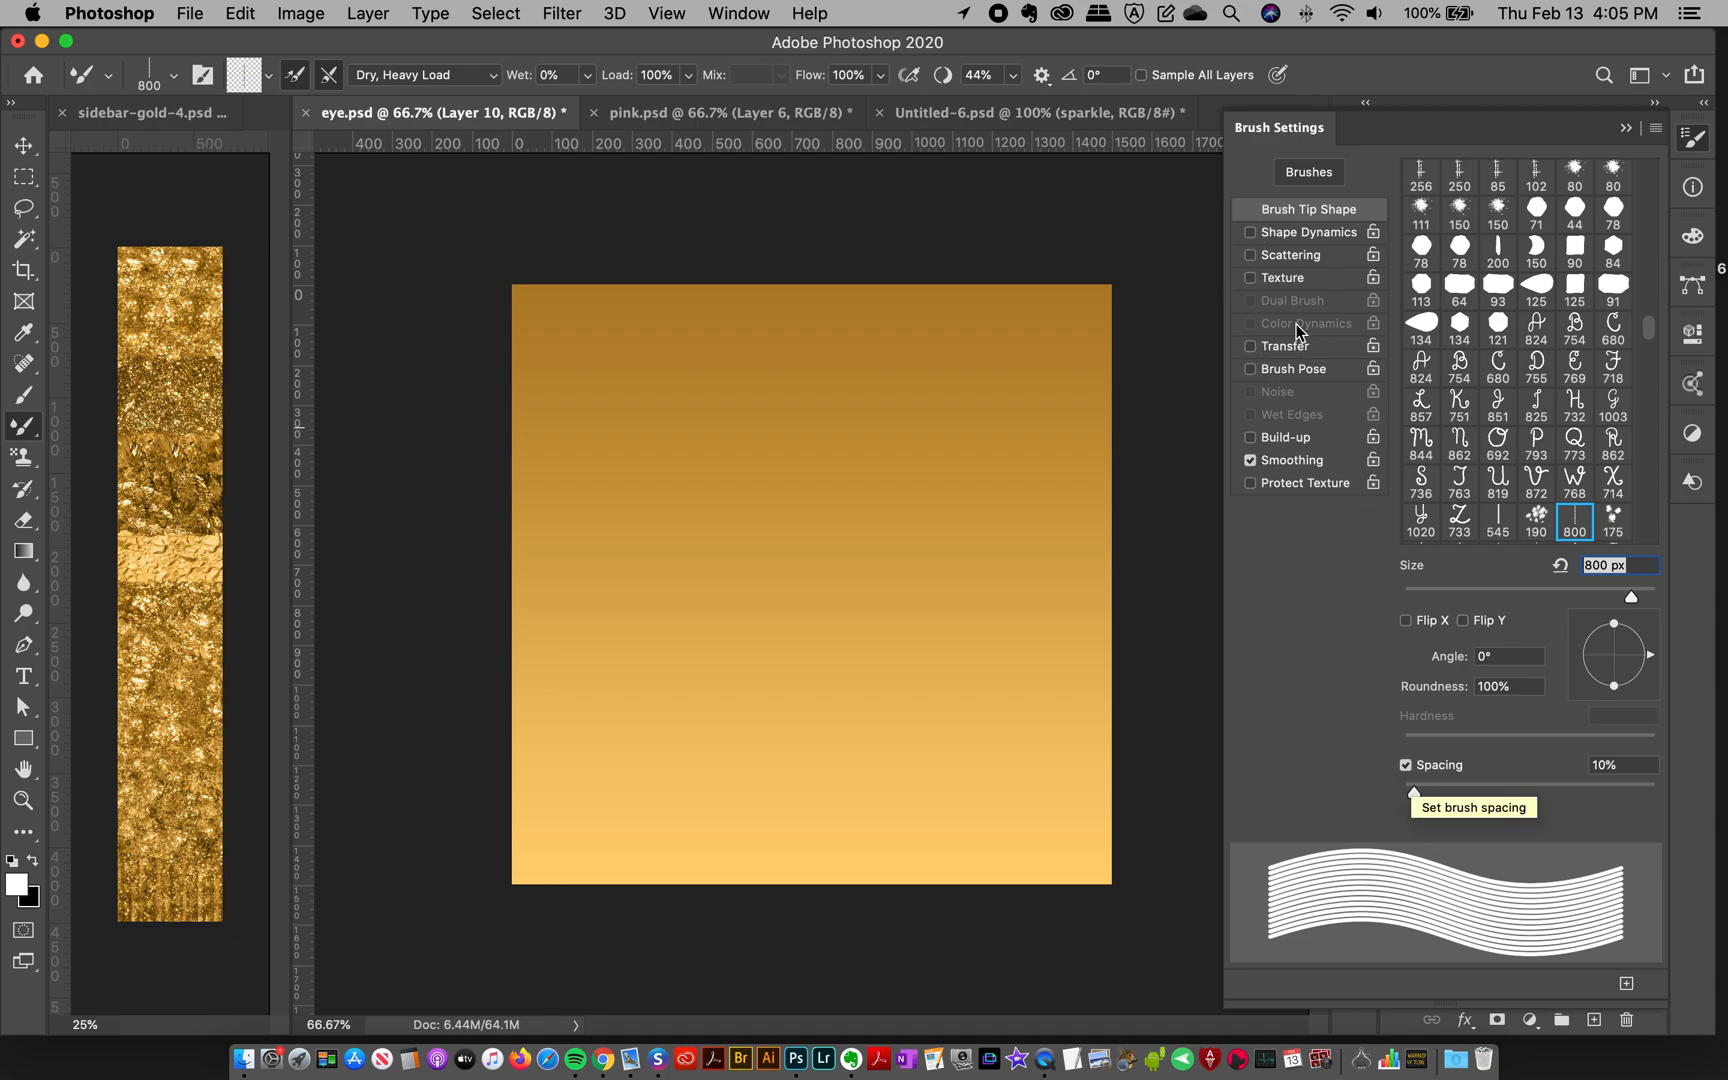
pyautogui.moveTo(1414, 799)
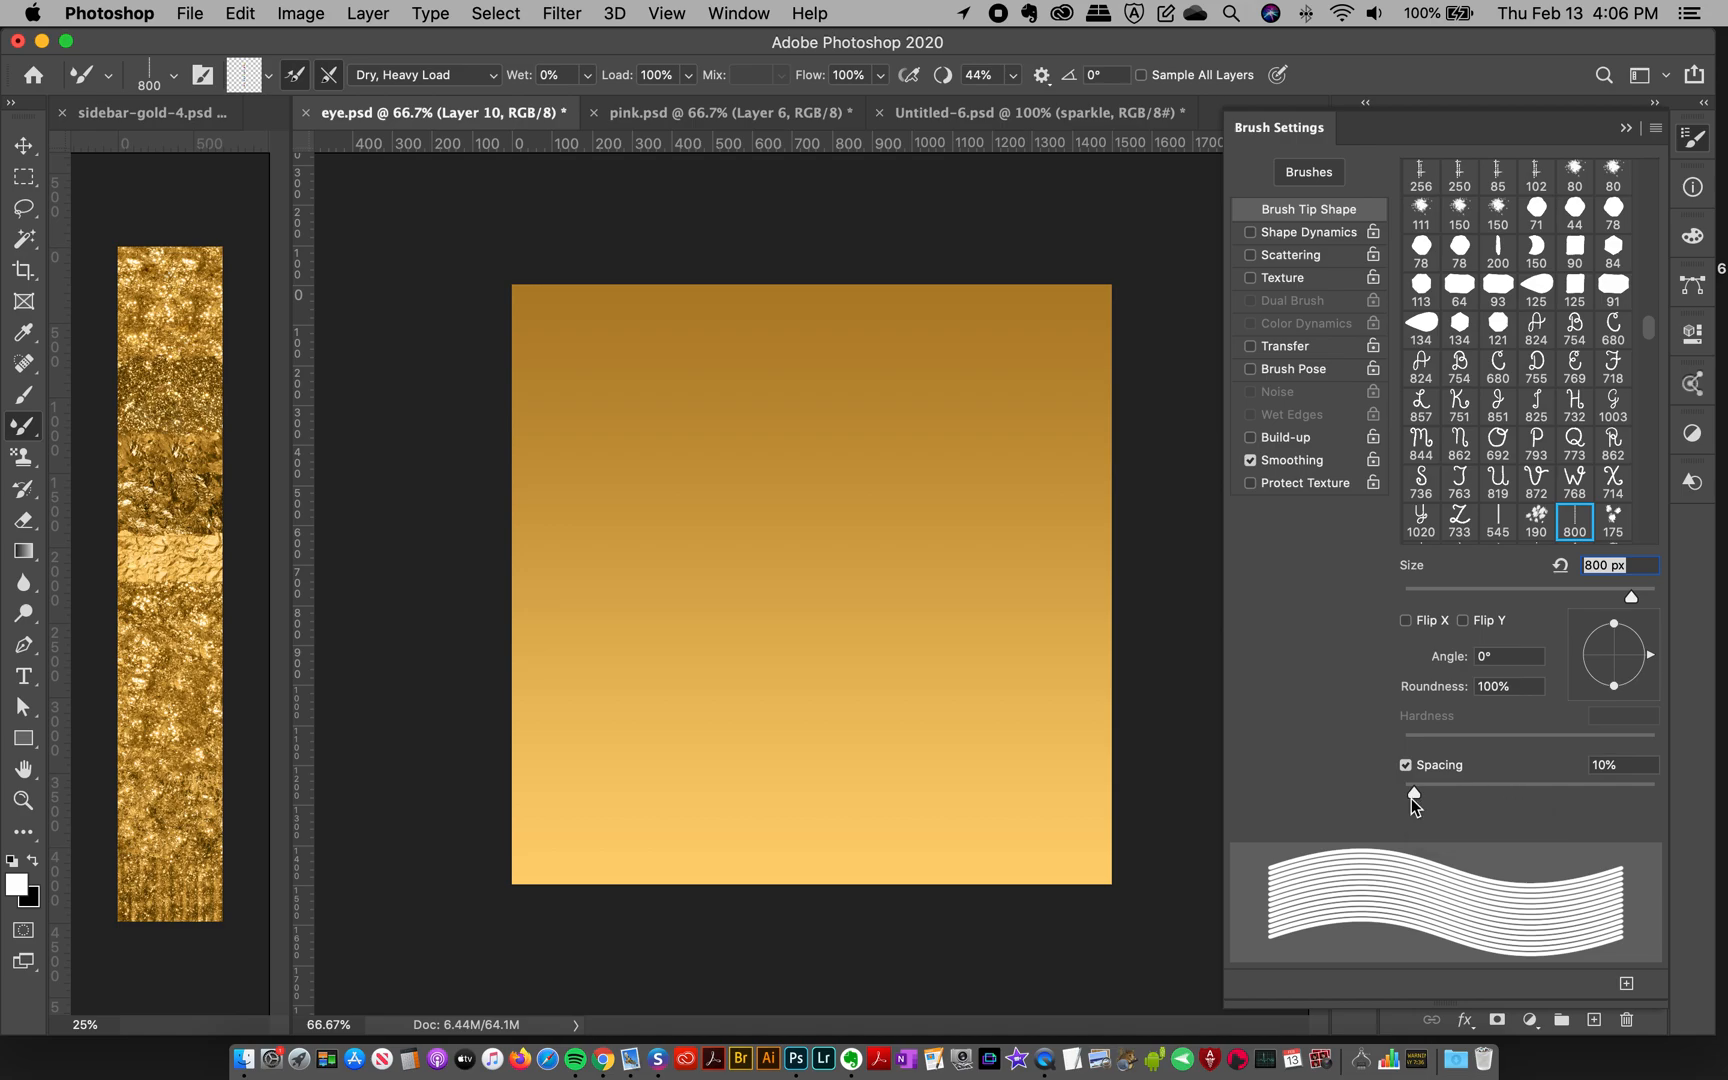
# Step: Increase the wavy brush's spacing from 10% to 90% in Brush Settings
pyautogui.moveTo(1414, 796); pyautogui.dragTo(1477, 791)
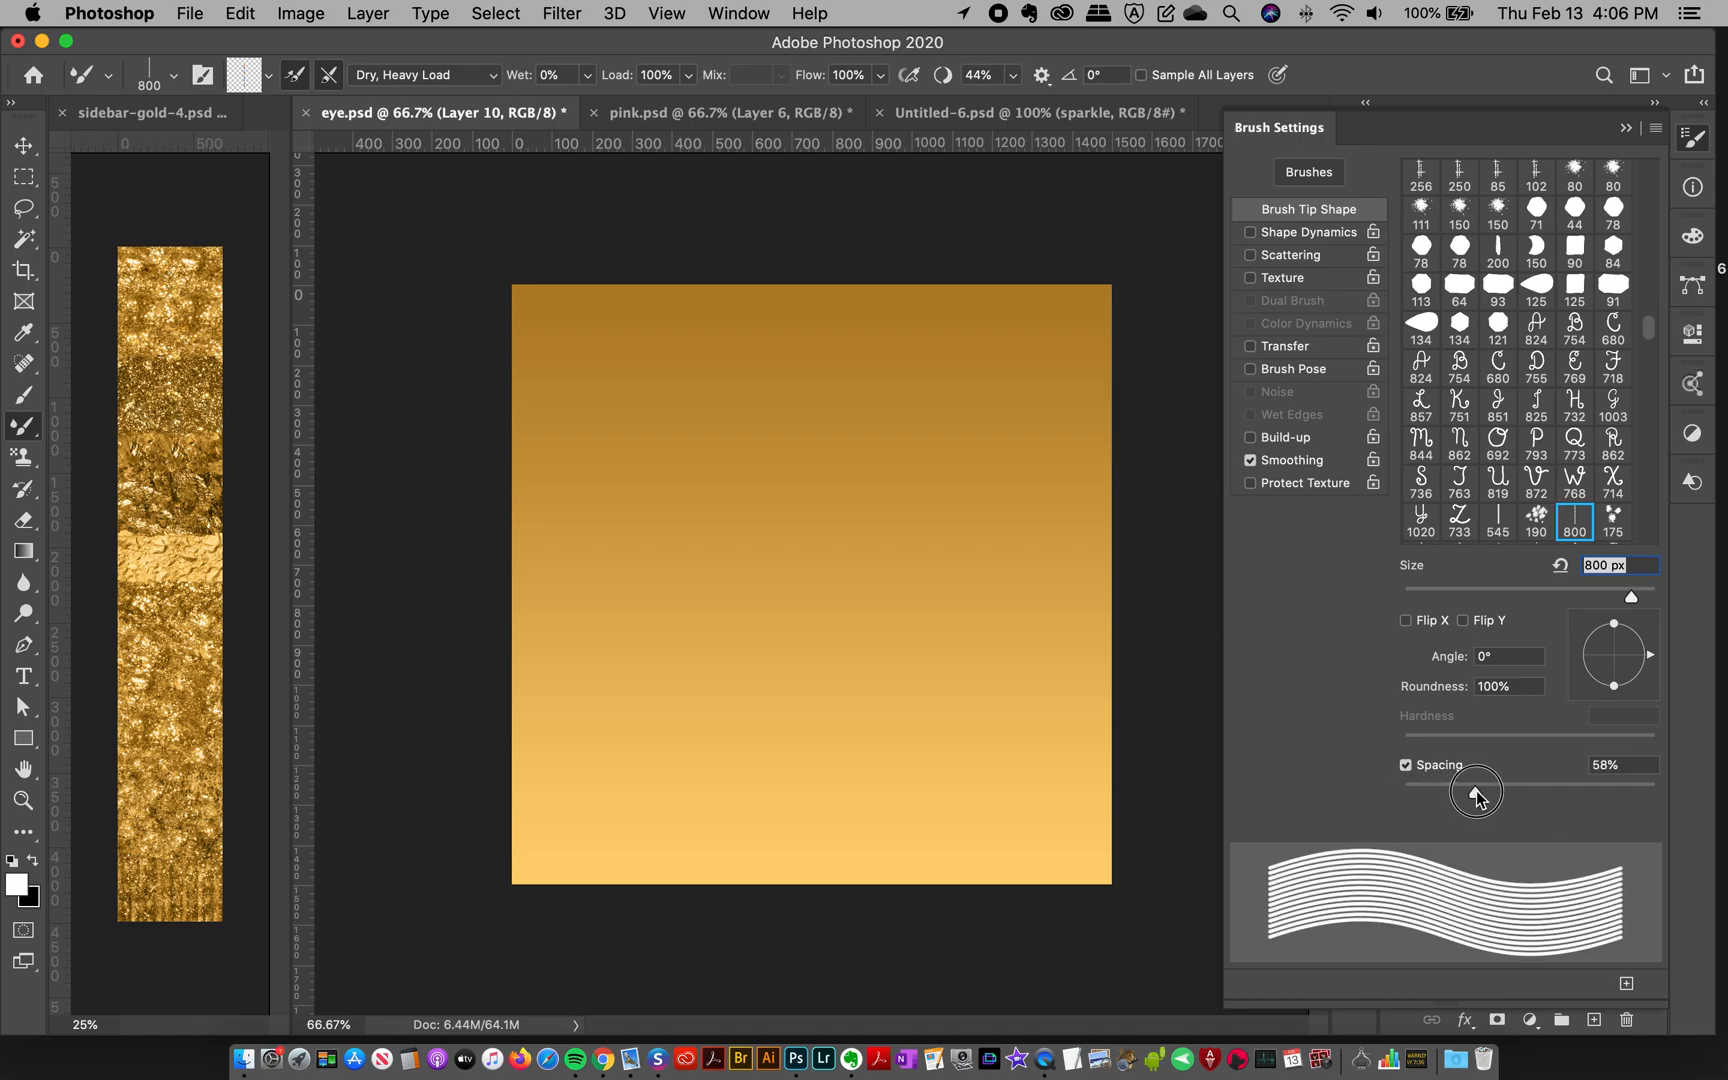
pyautogui.moveTo(1475, 790); pyautogui.dragTo(1514, 790)
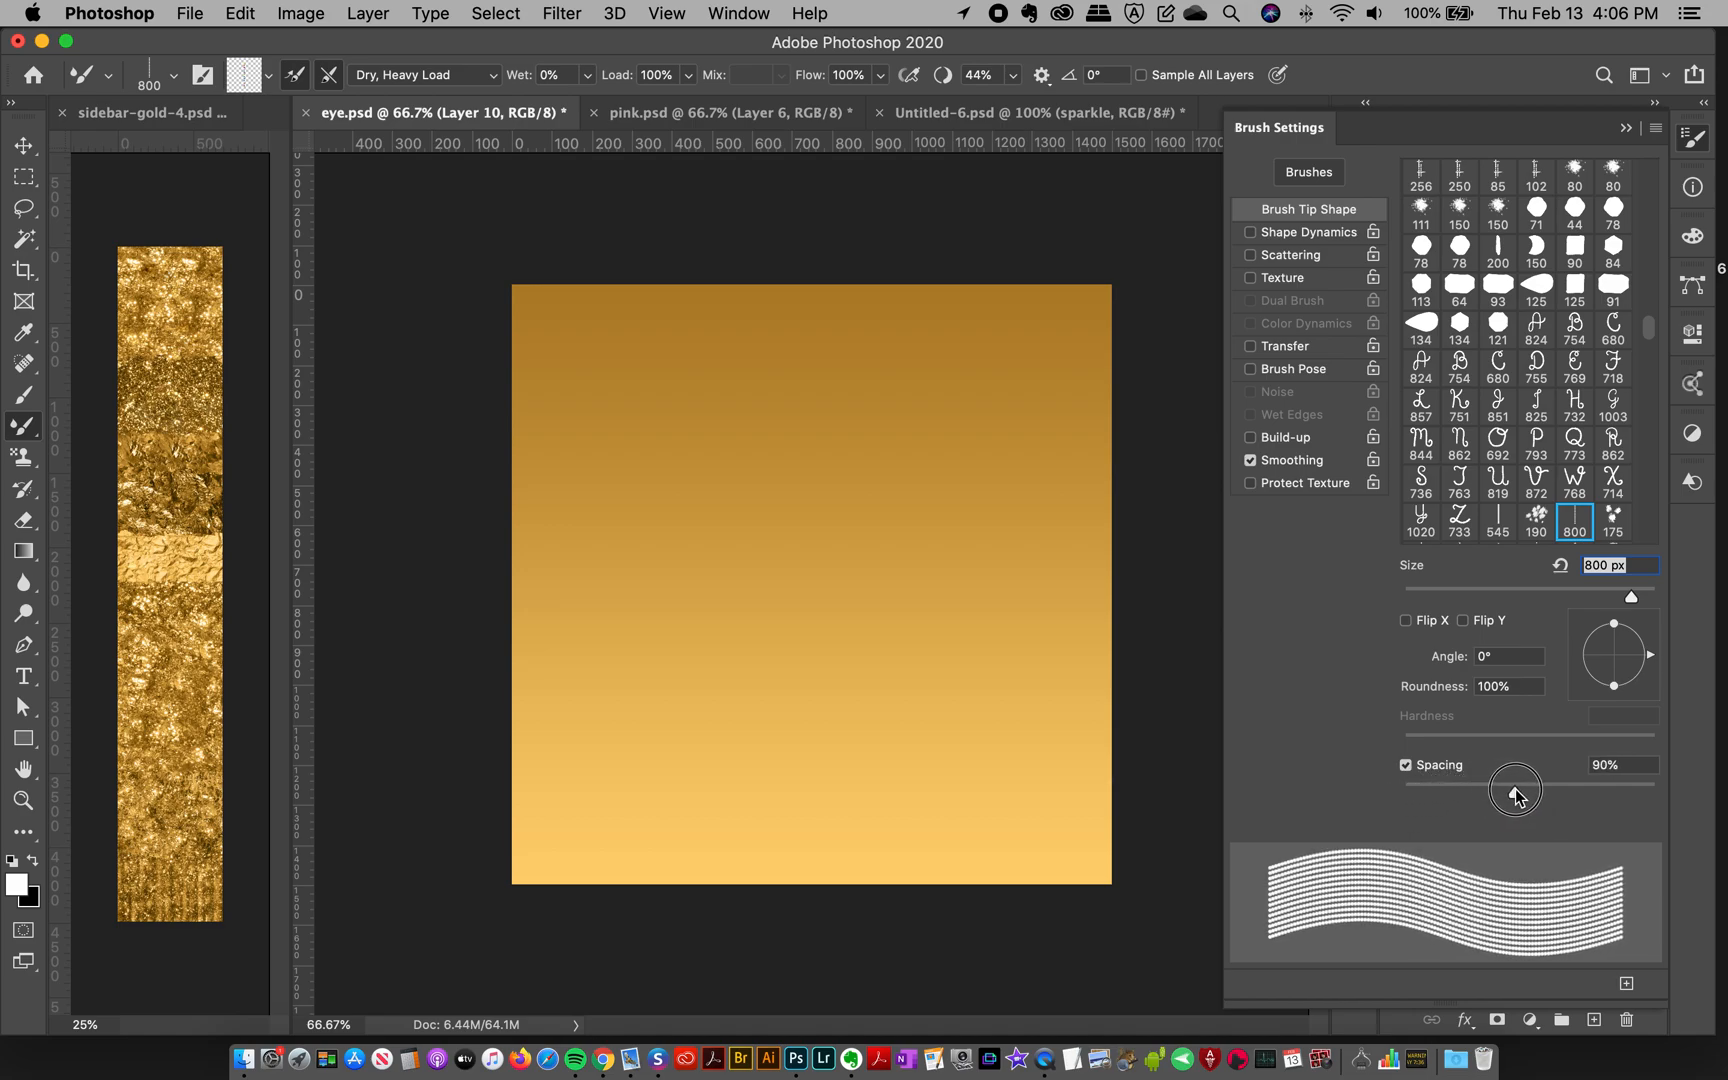
pyautogui.moveTo(1515, 791); pyautogui.dragTo(1529, 791)
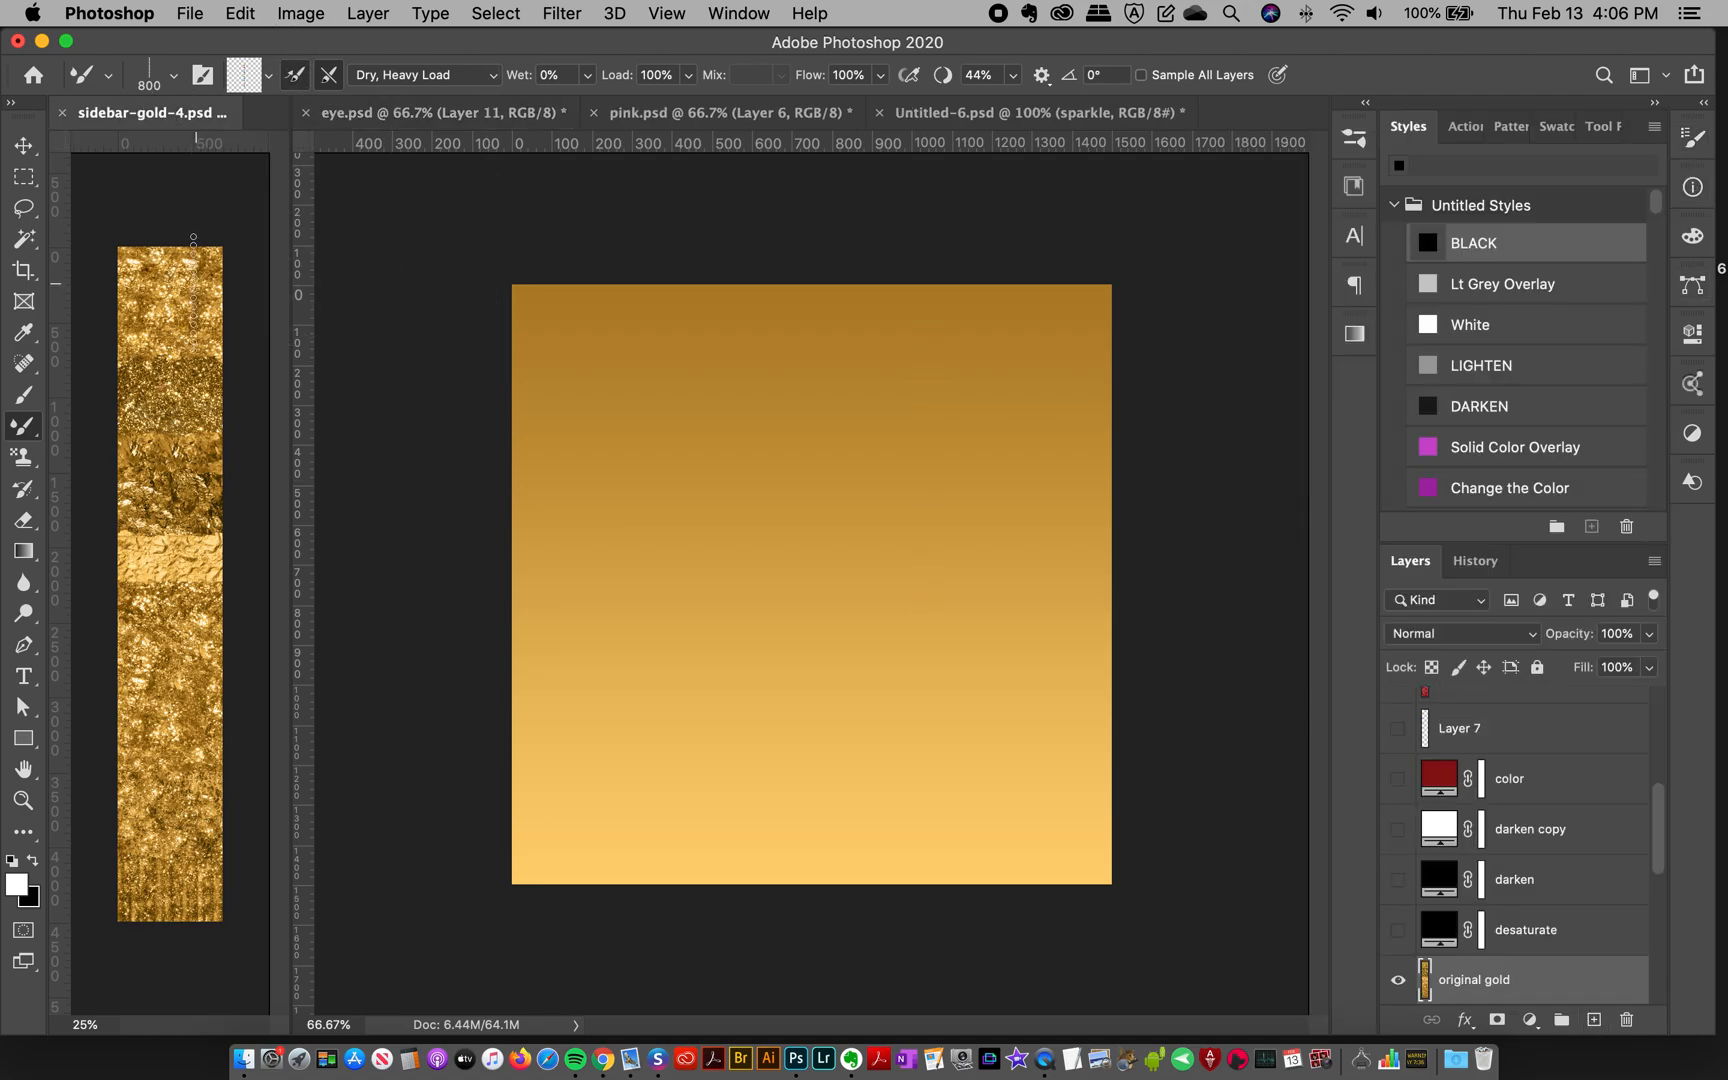
pyautogui.moveTo(646, 431)
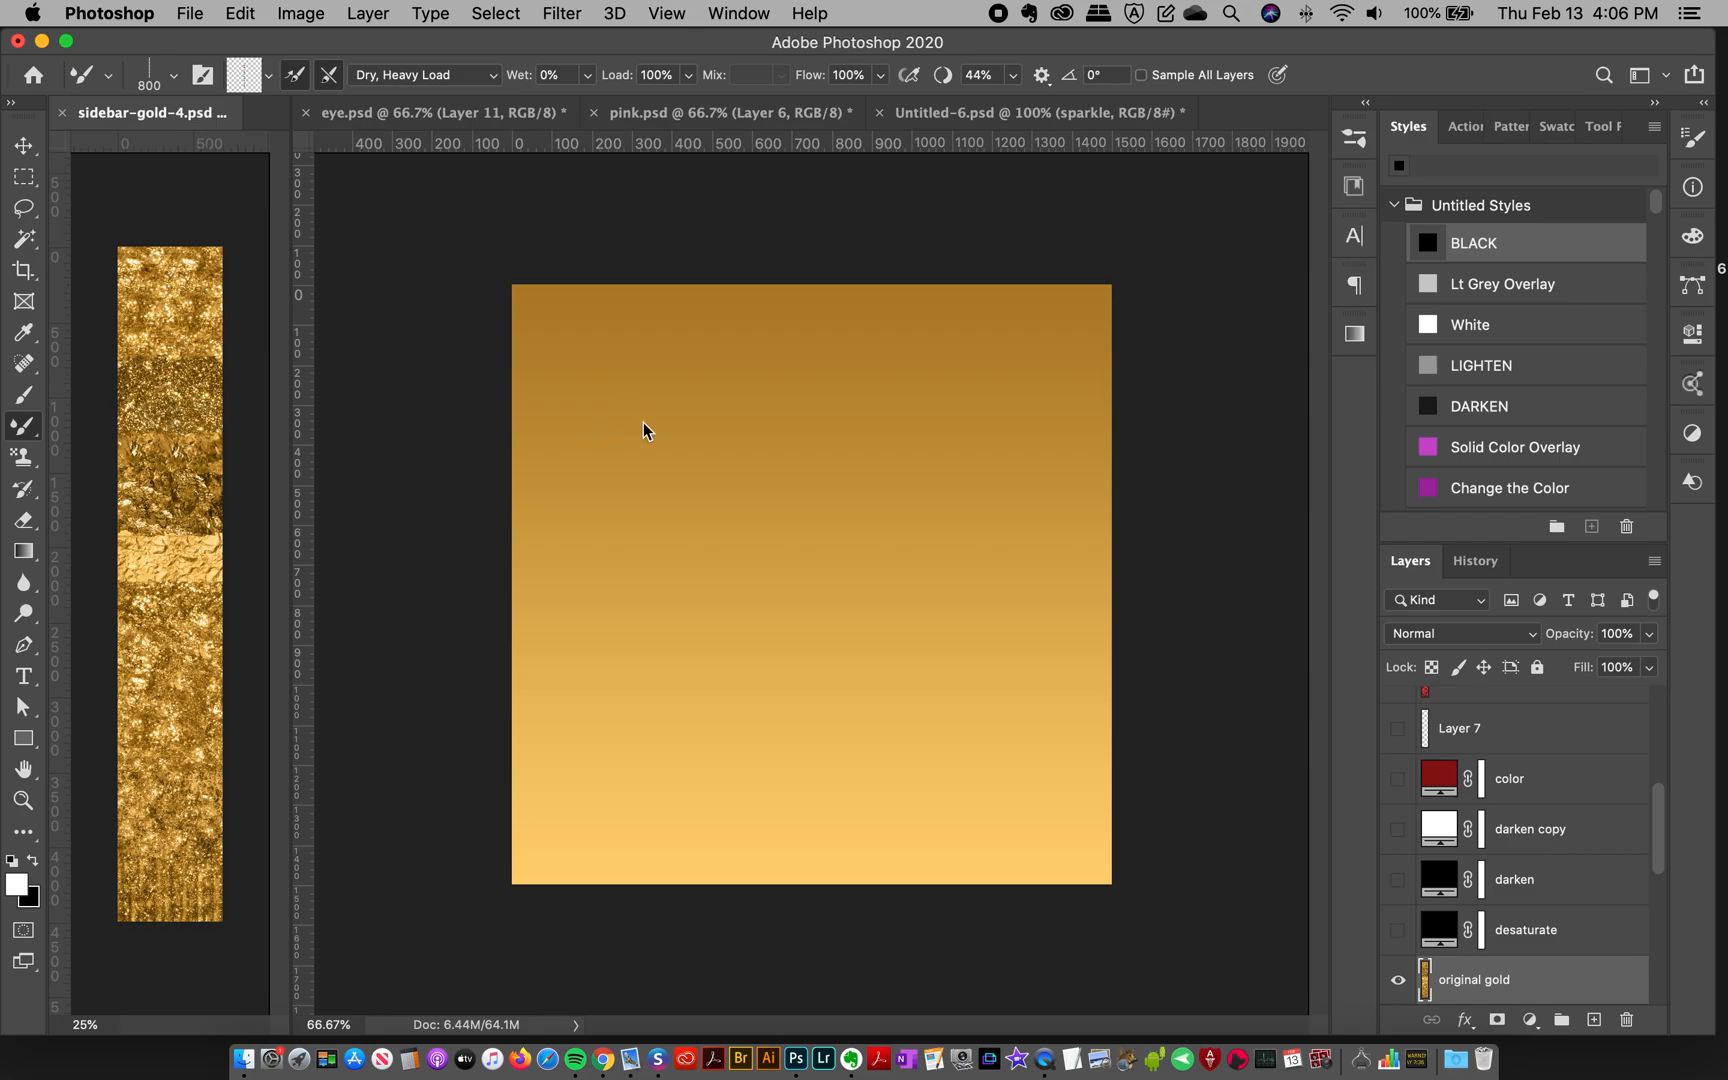
pyautogui.moveTo(1692, 220)
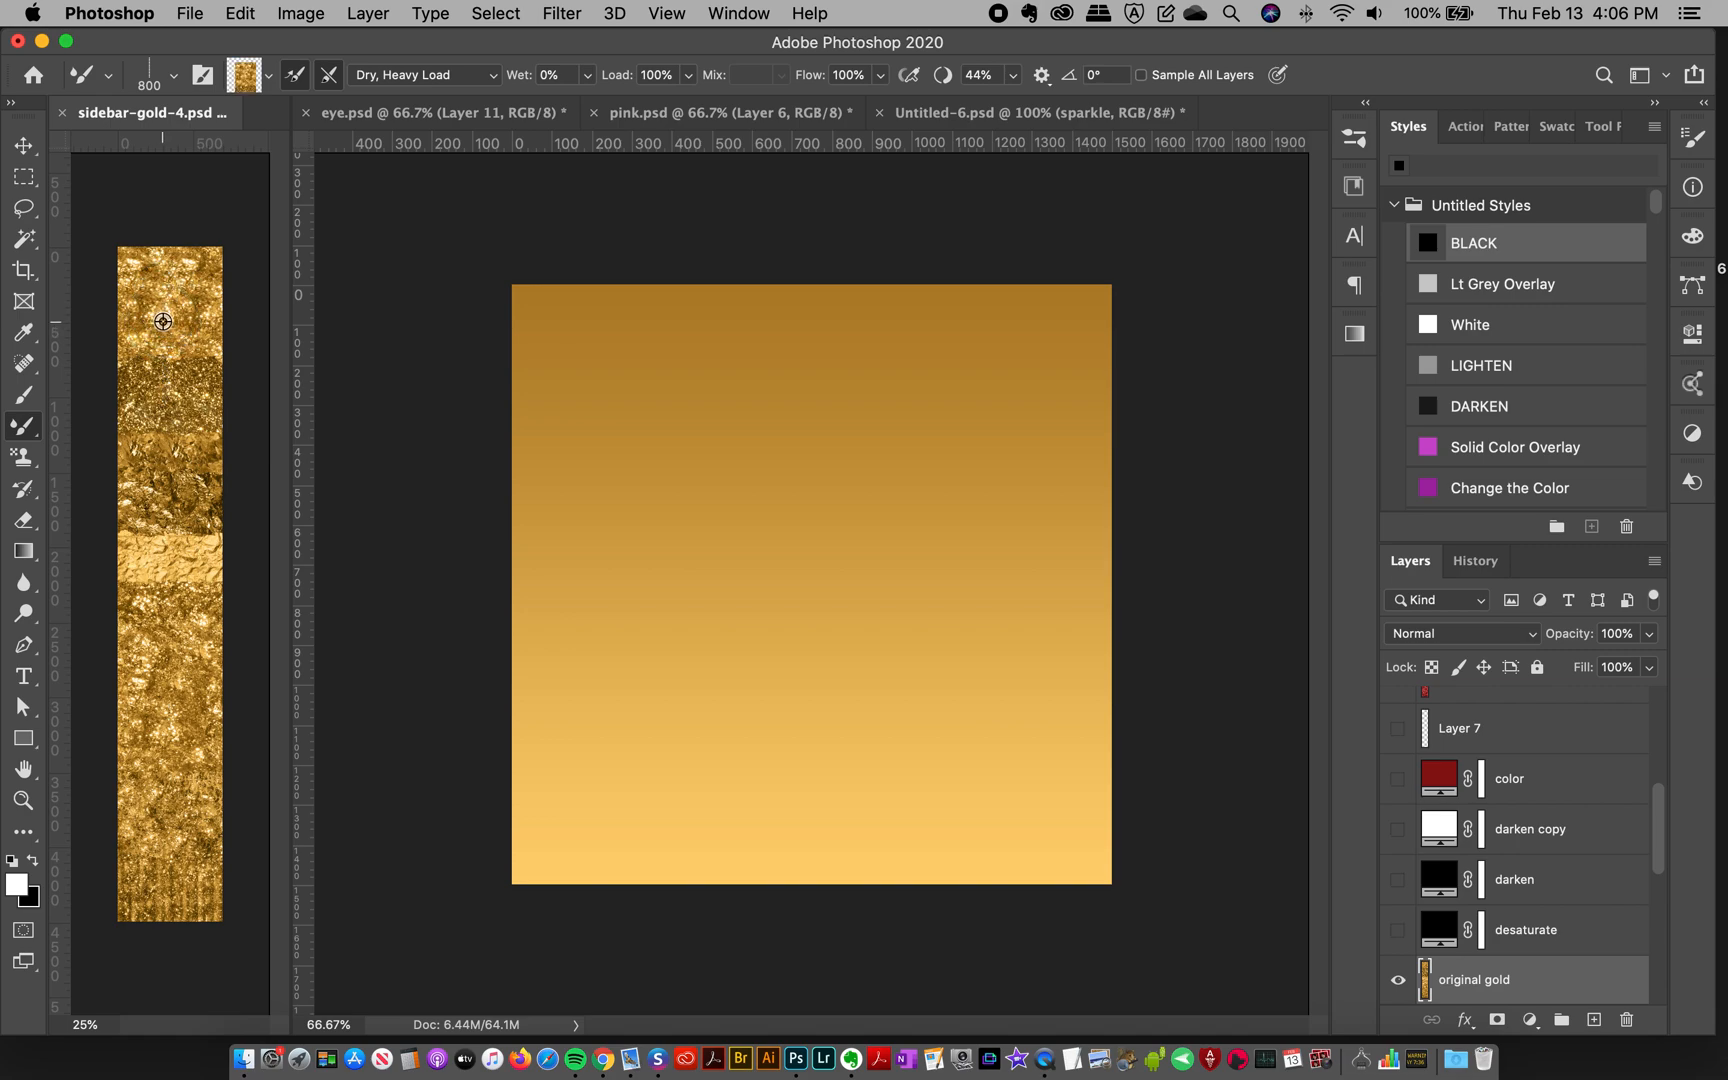
pyautogui.moveTo(683, 439)
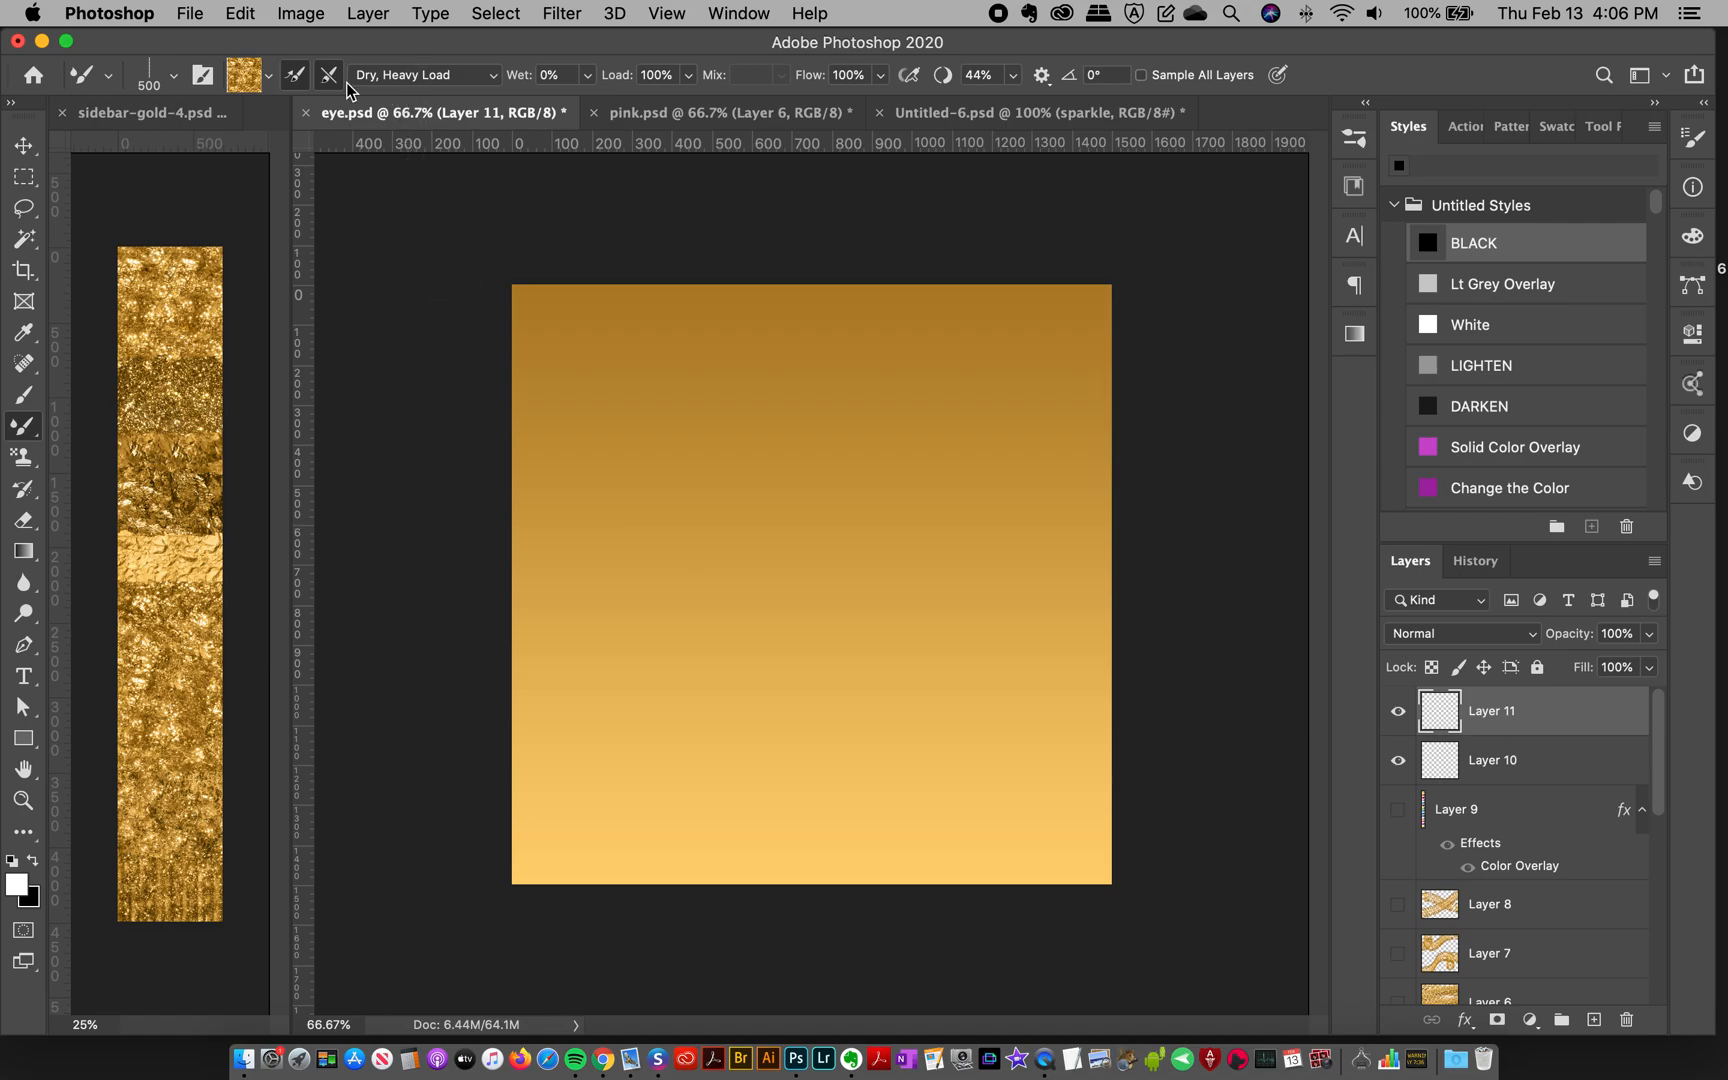
pyautogui.moveTo(1629, 190)
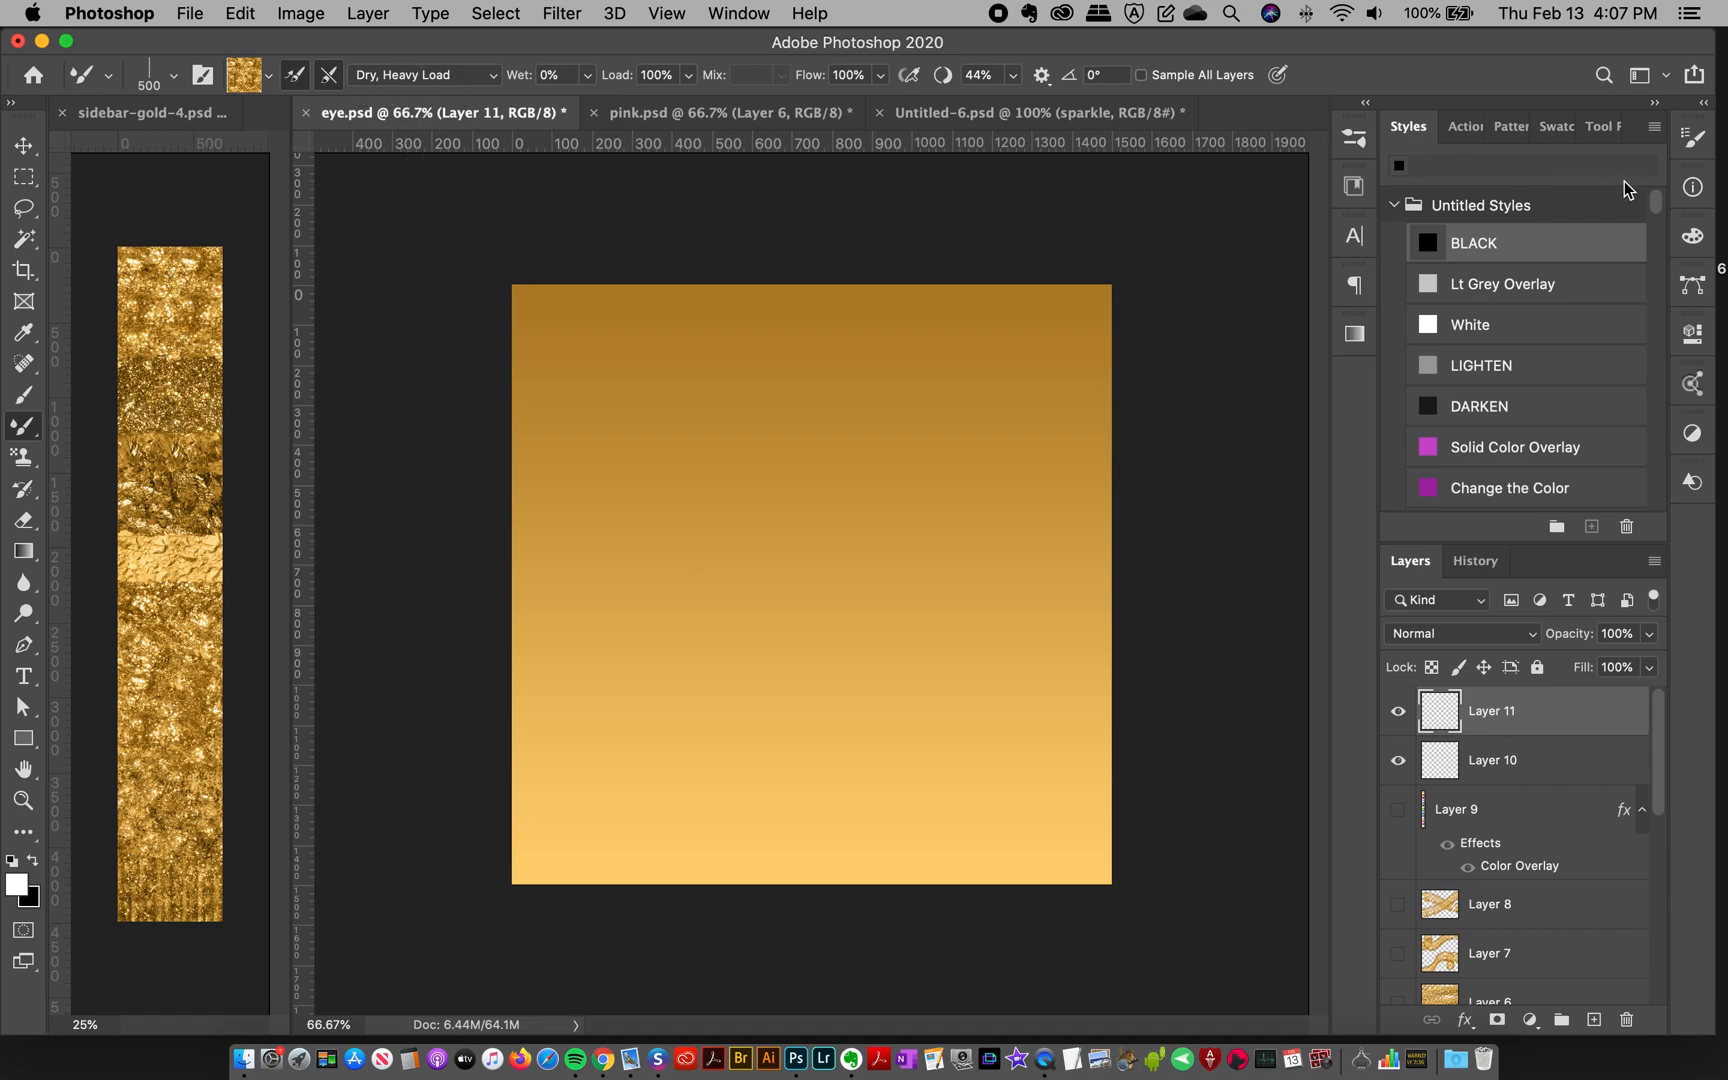
# Step: Switch back to the sidebar-gold-4.psd texture document
pyautogui.click(1693, 140)
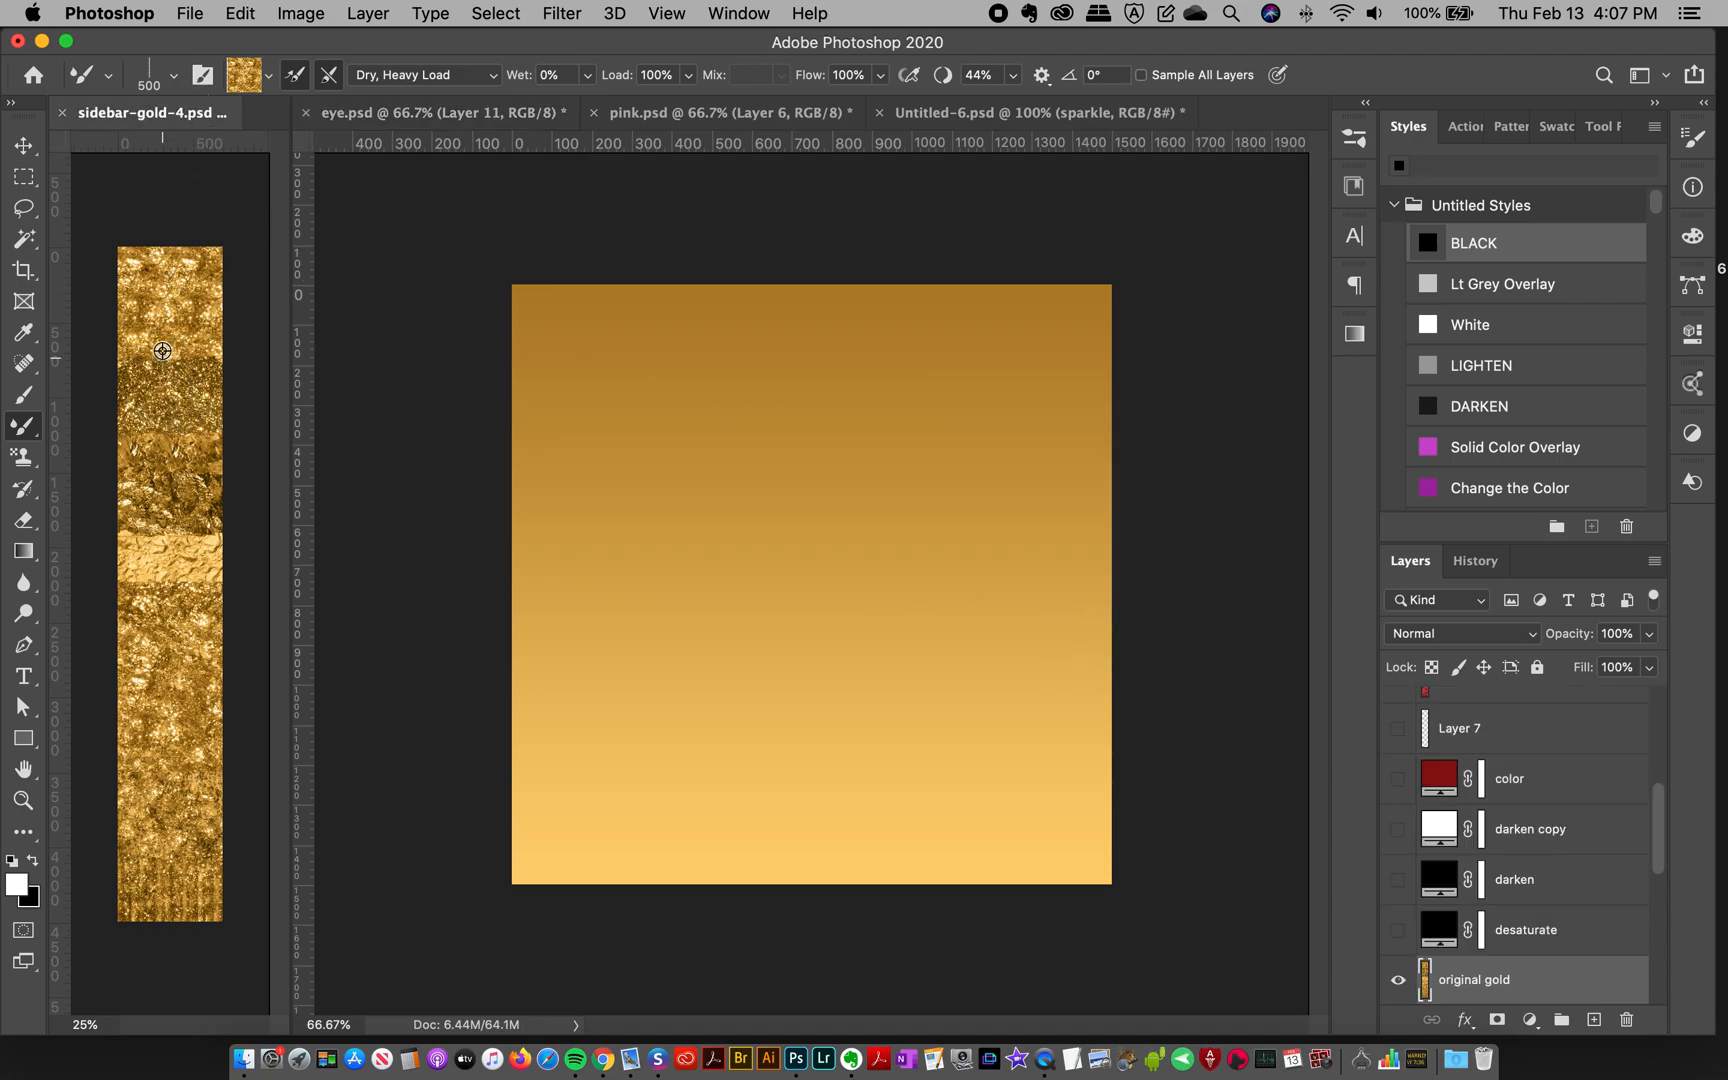
pyautogui.moveTo(187, 325)
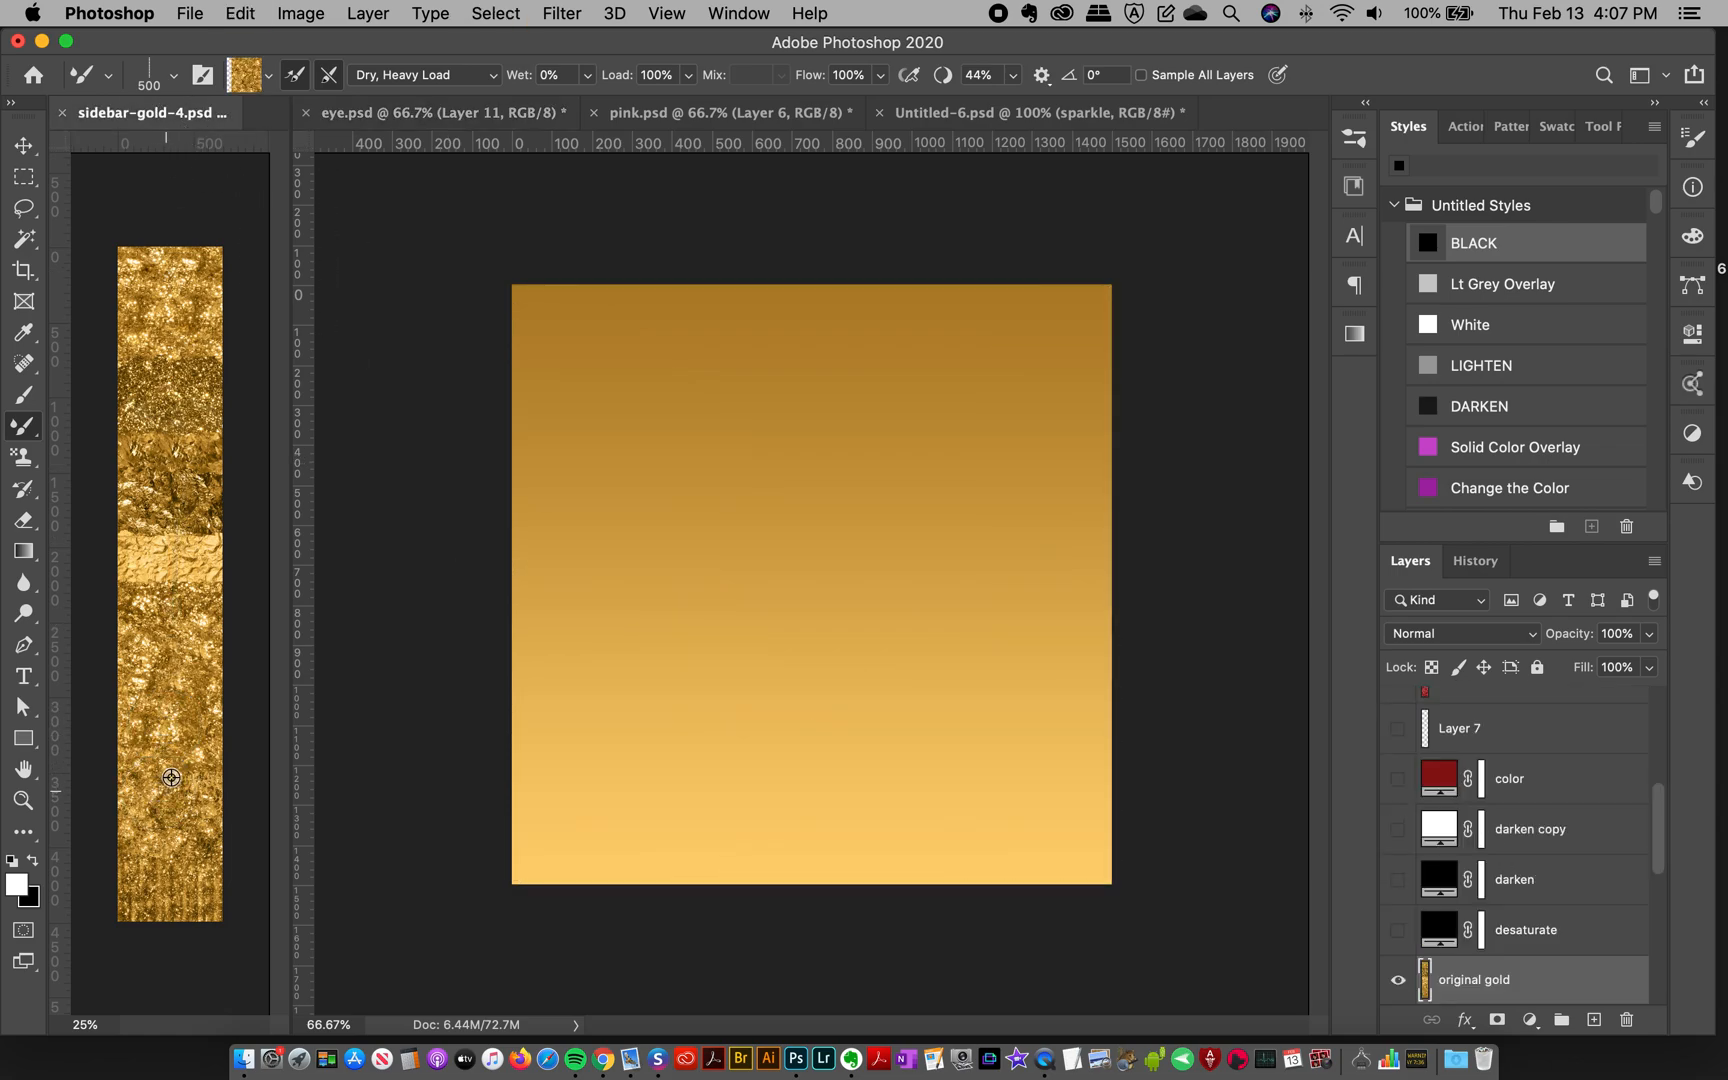
# Step: Load the Mixer Brush with the sampled gold texture
pyautogui.click(435, 111)
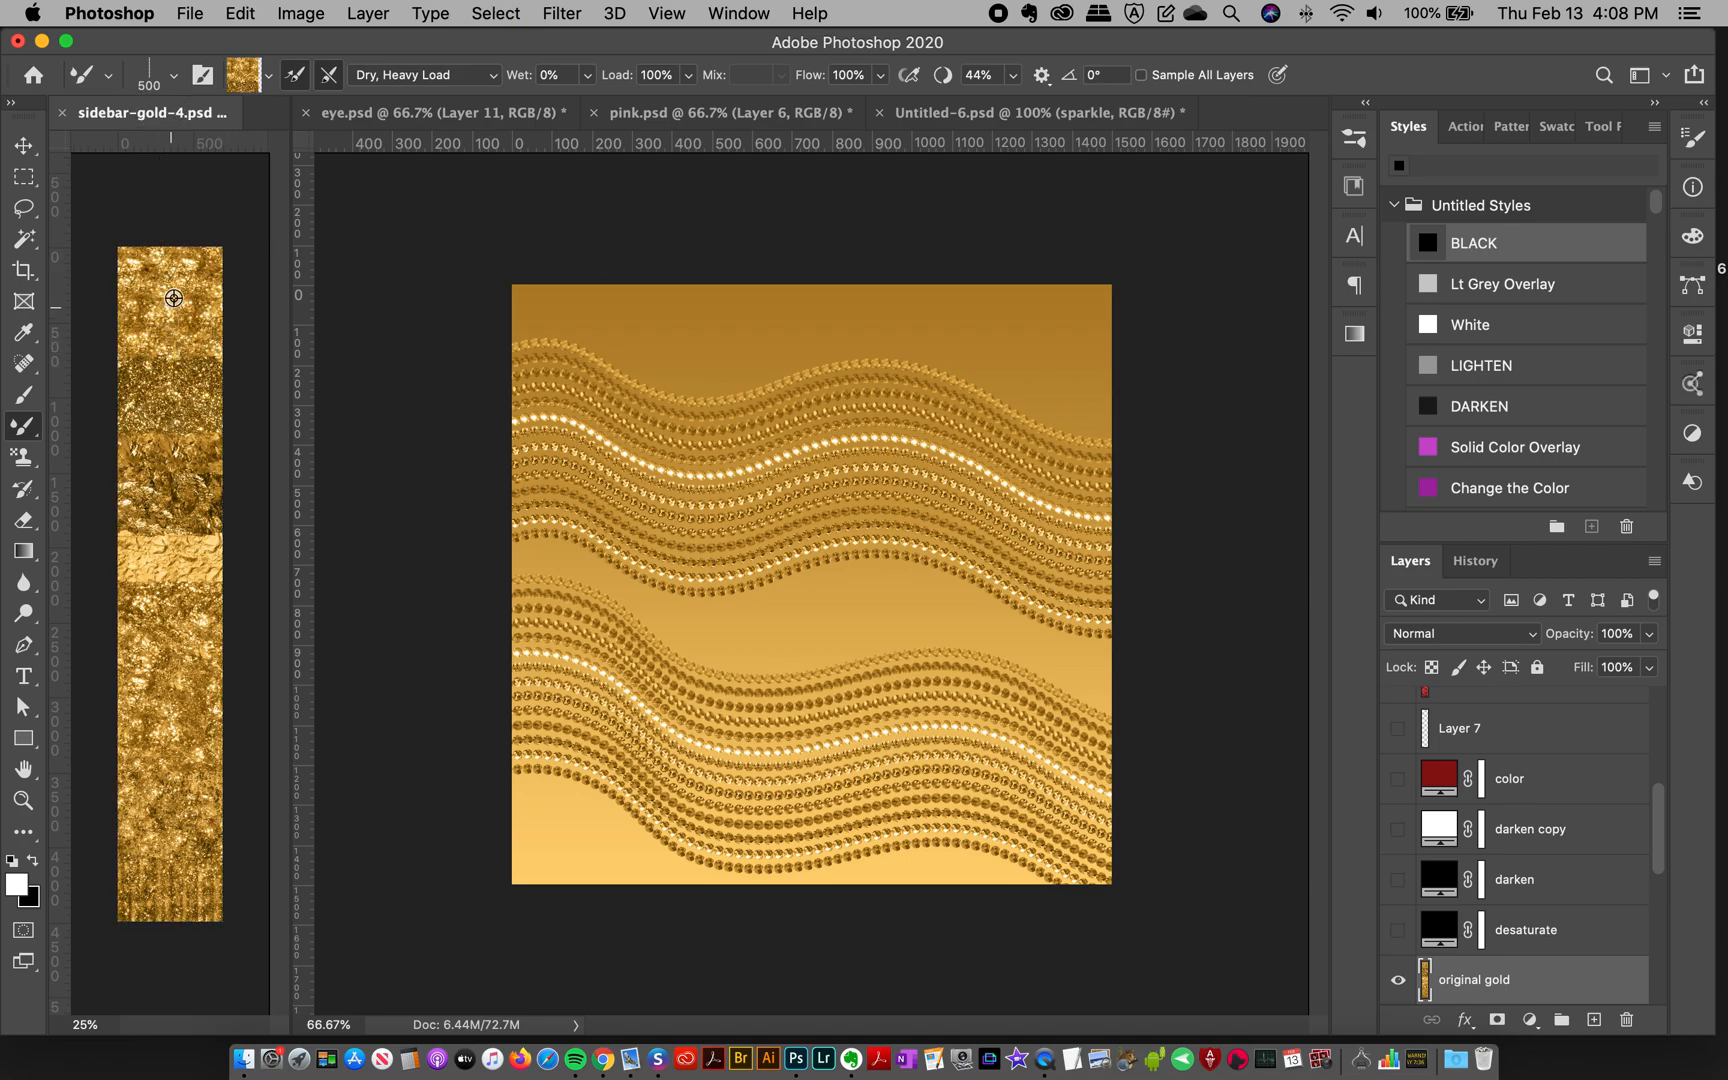
# Step: Return to the eye.psd document holding Layer 11's gold strokes
pyautogui.click(419, 111)
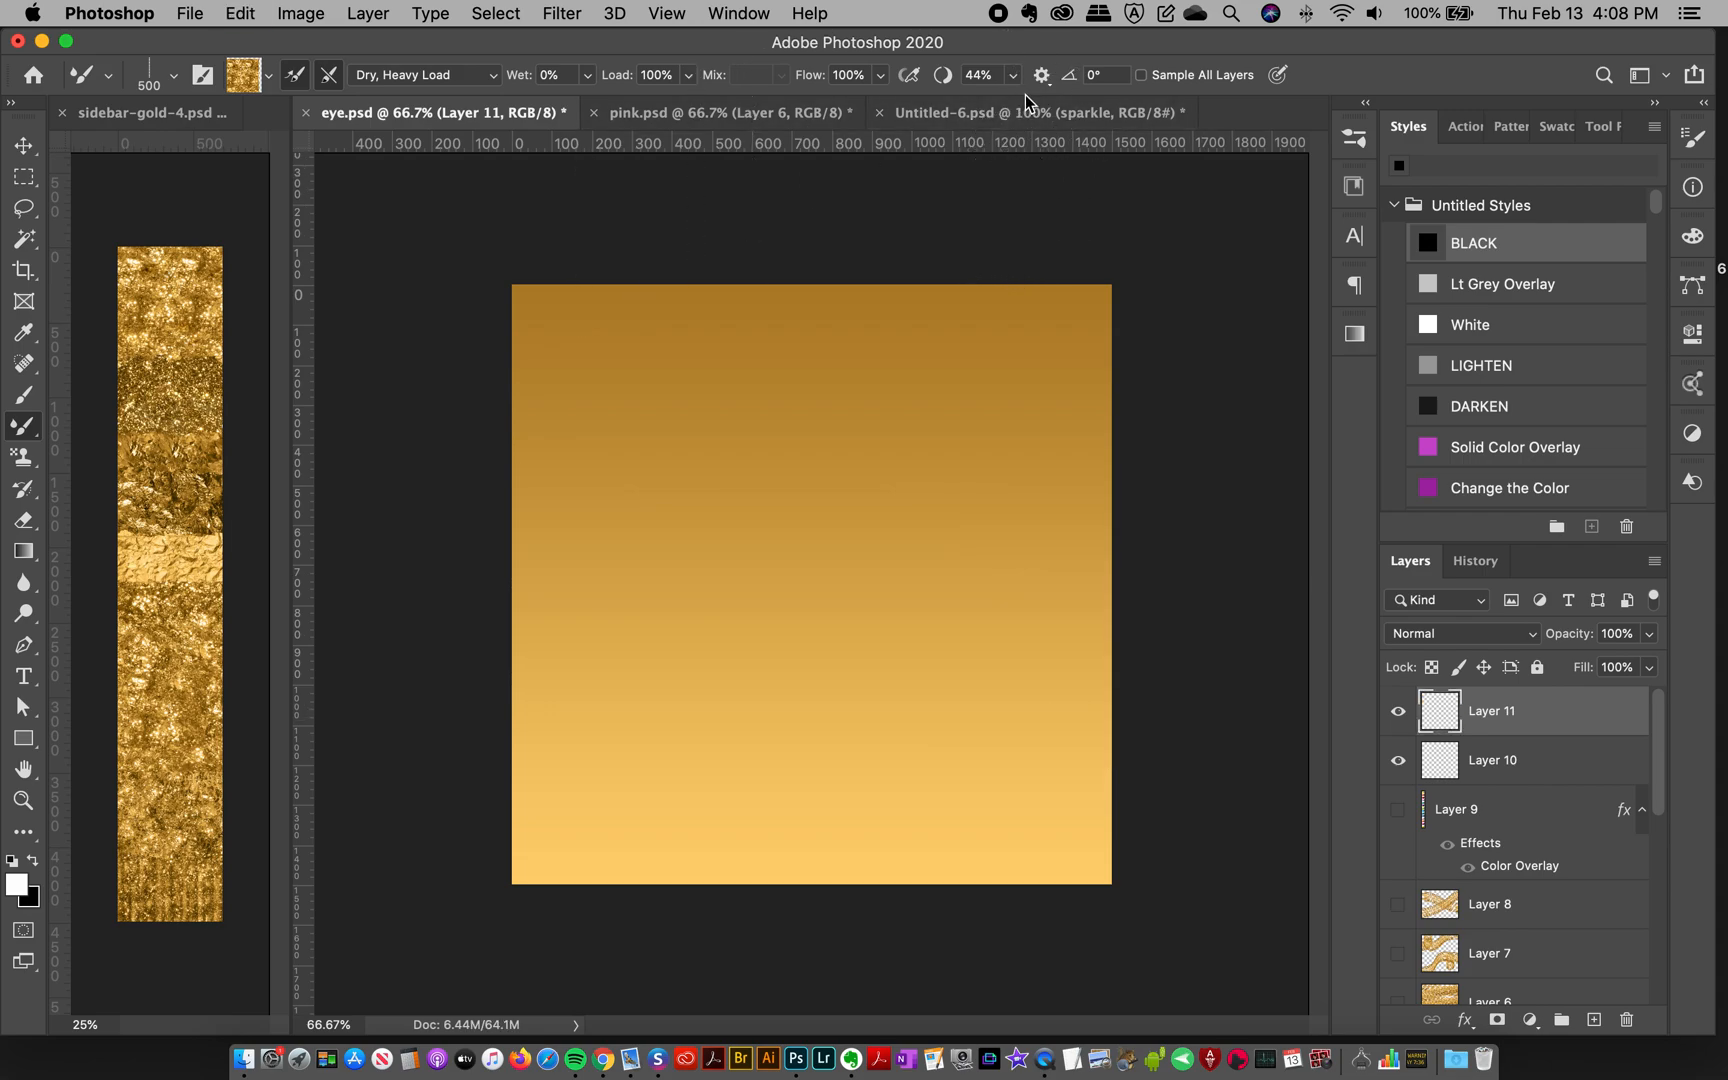
# Step: Sample Untitled-6's sparkle image into the Mixer Brush and enlarge it to 700 px
pyautogui.click(1030, 111)
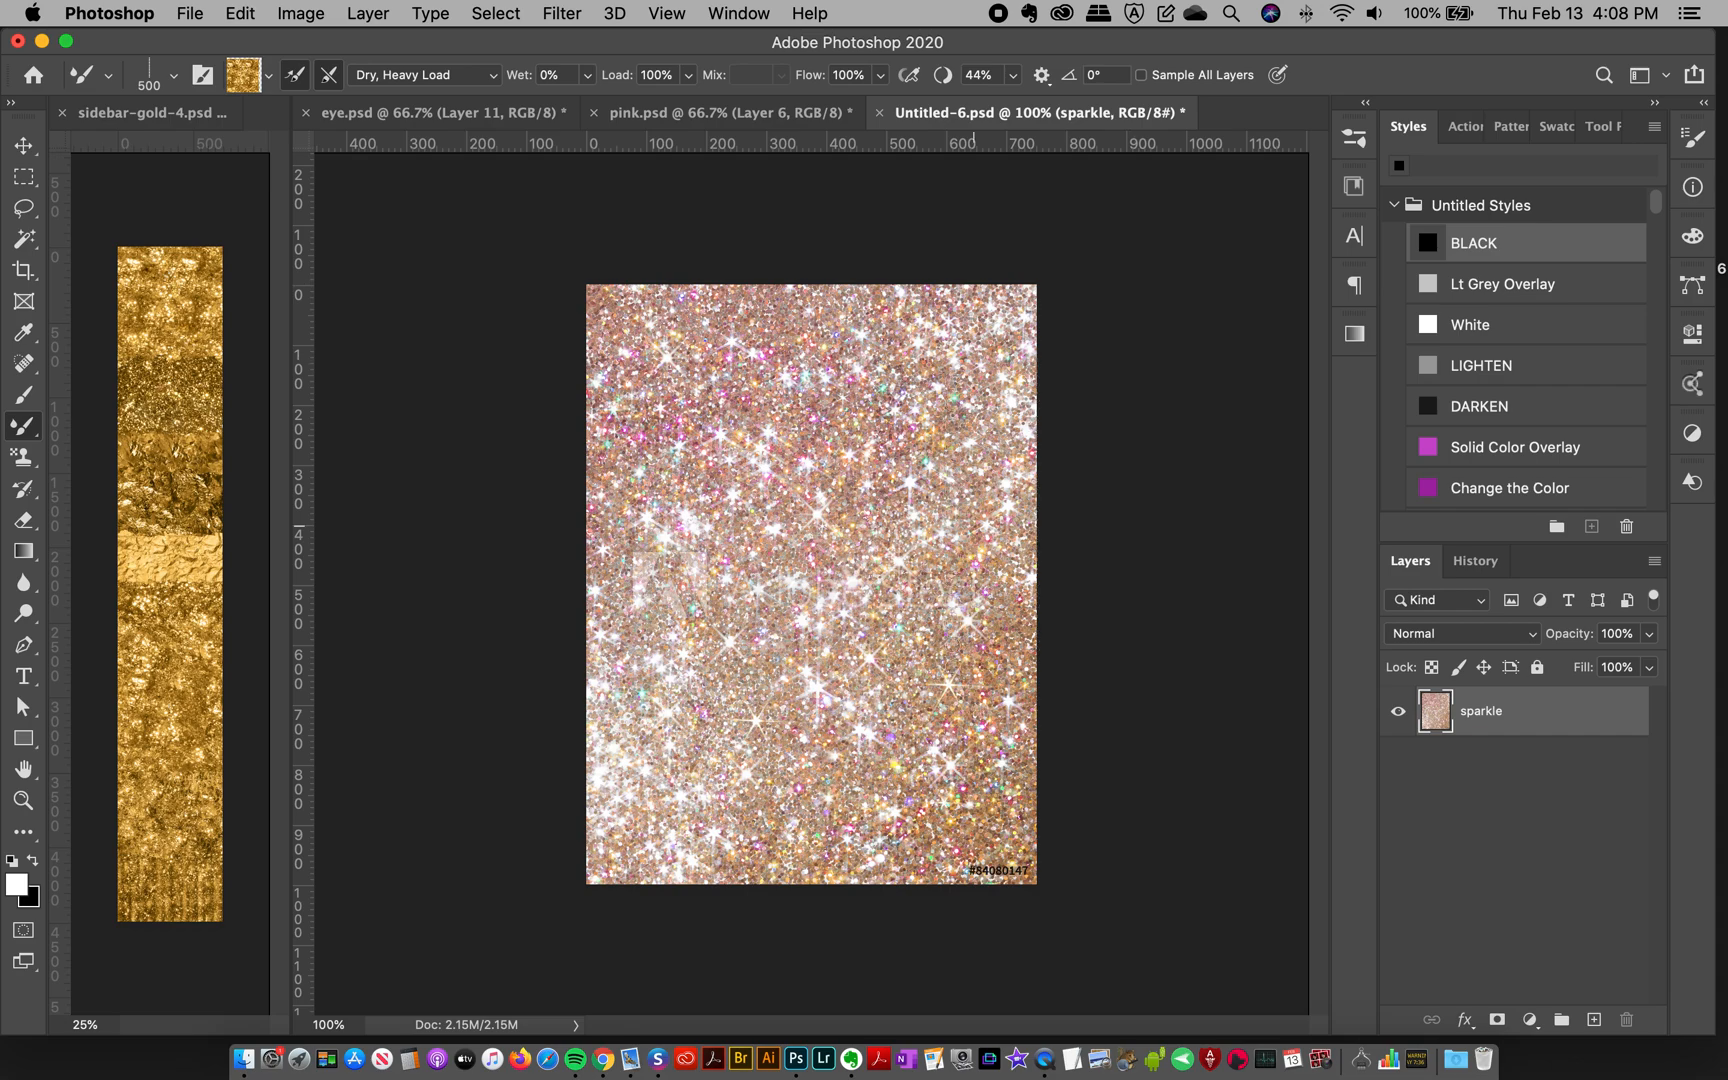
pyautogui.moveTo(871, 397); pyautogui.dragTo(871, 678)
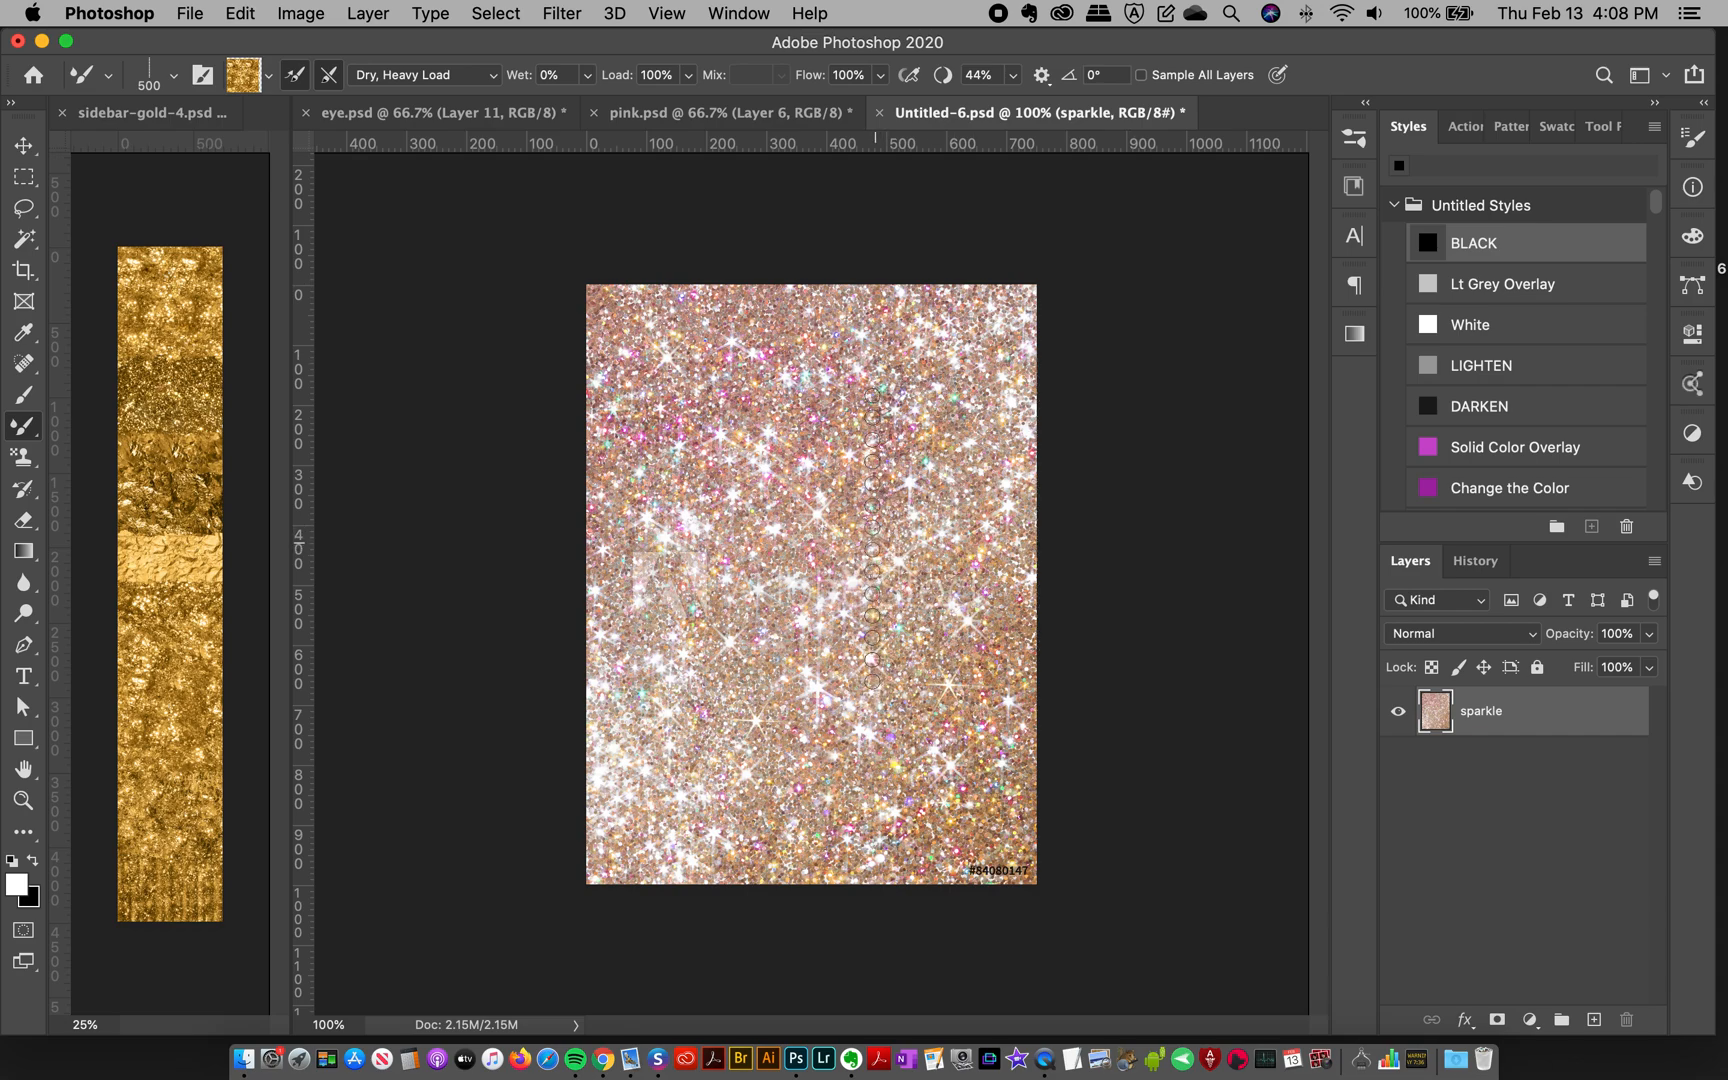
pyautogui.moveTo(871, 397); pyautogui.dragTo(871, 727)
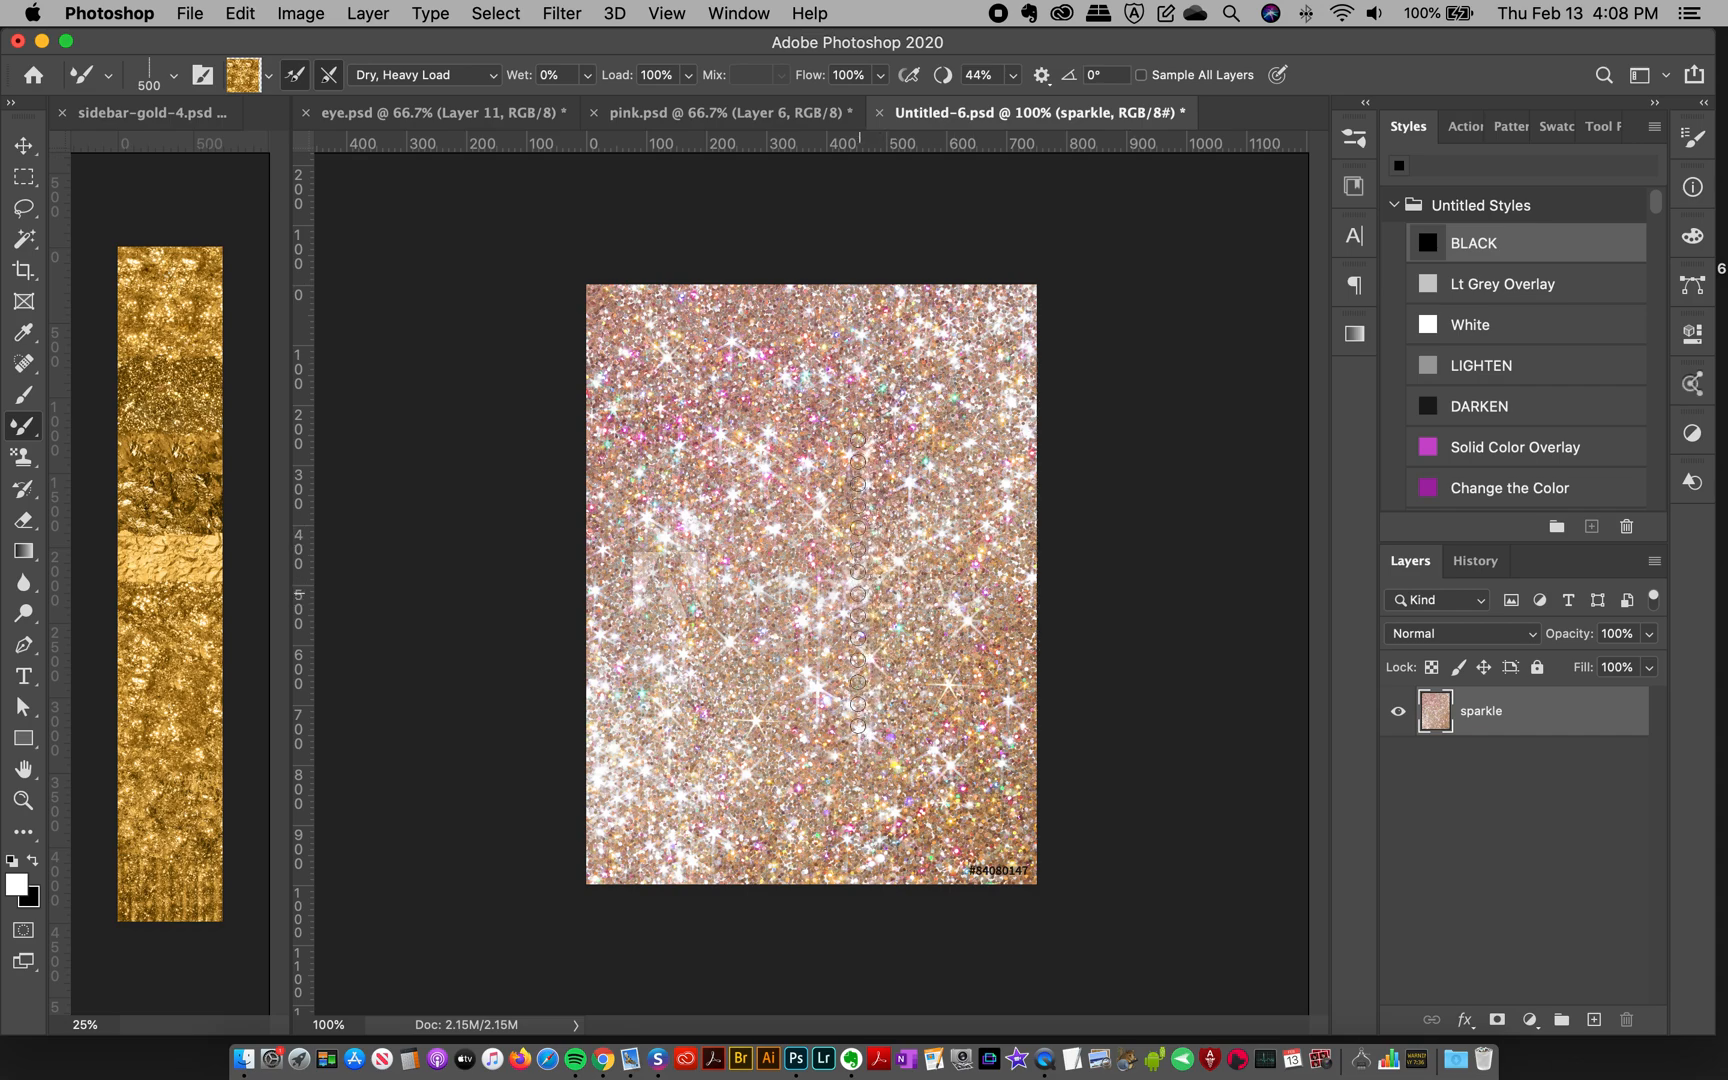
pyautogui.moveTo(860, 441); pyautogui.dragTo(738, 760)
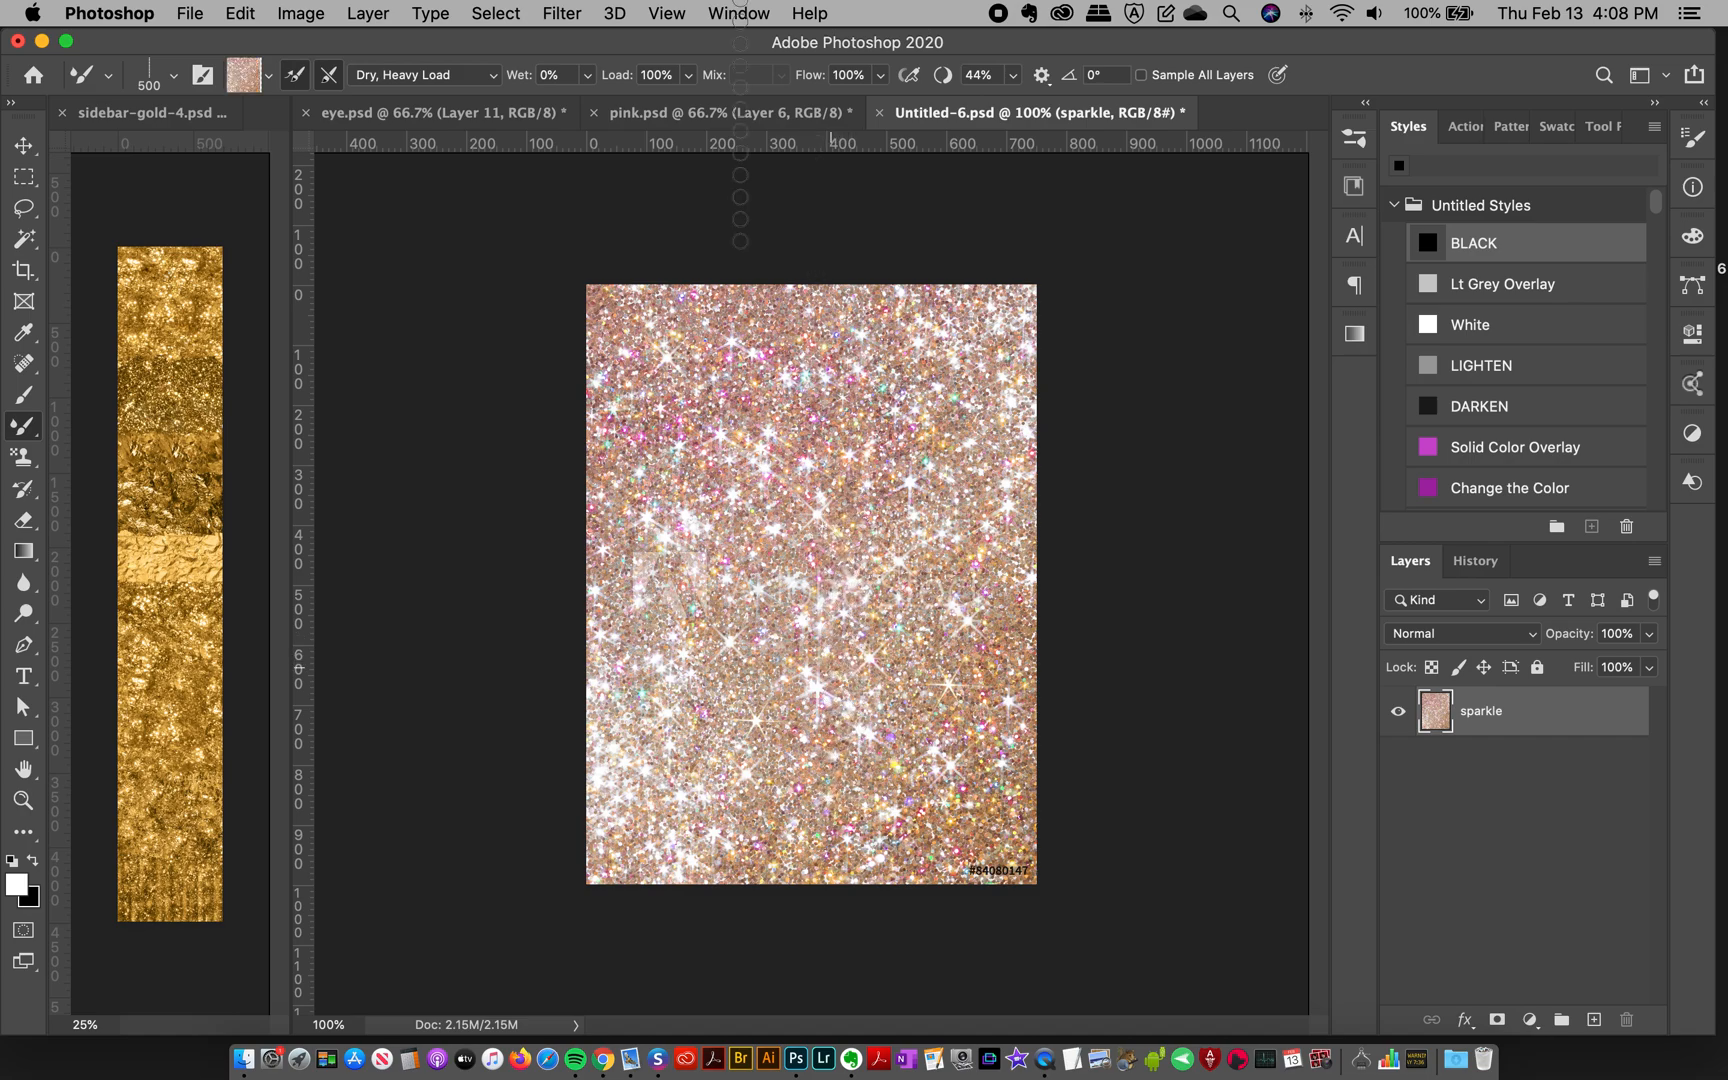
pyautogui.click(716, 112)
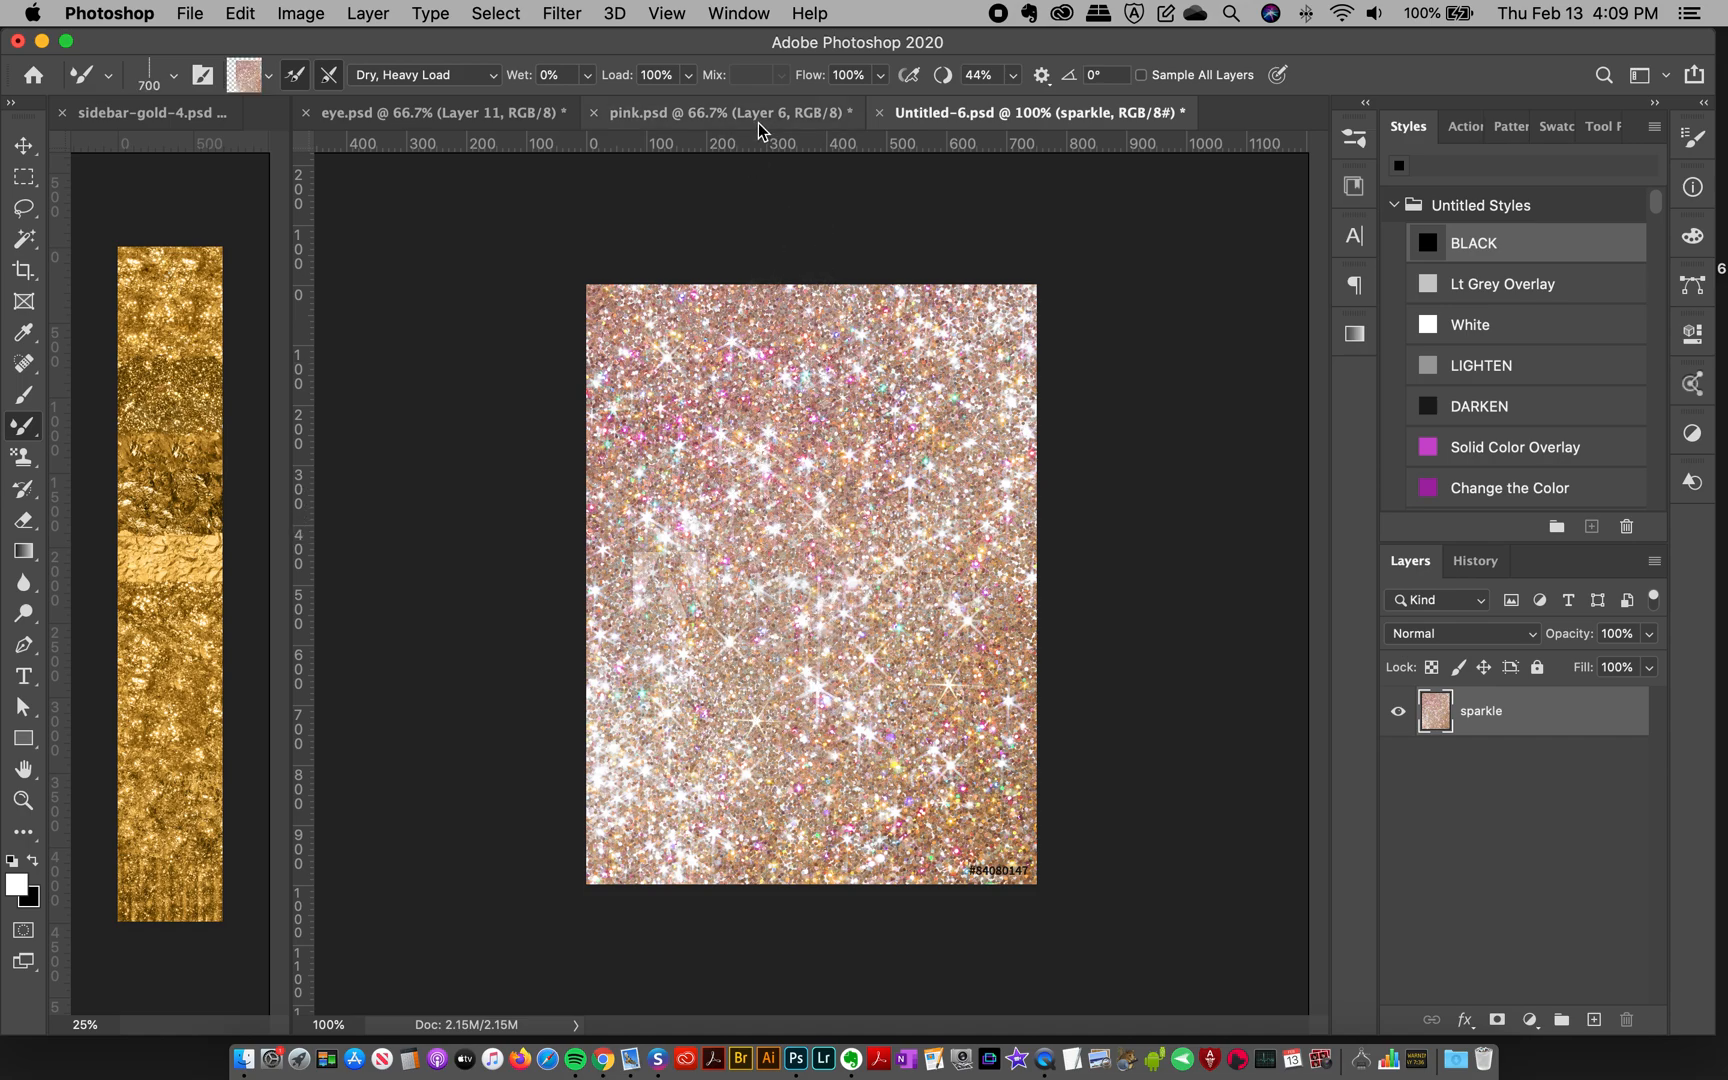
# Step: Switch to pink.psd and preview Layer 6's wave before hiding it
pyautogui.click(716, 112)
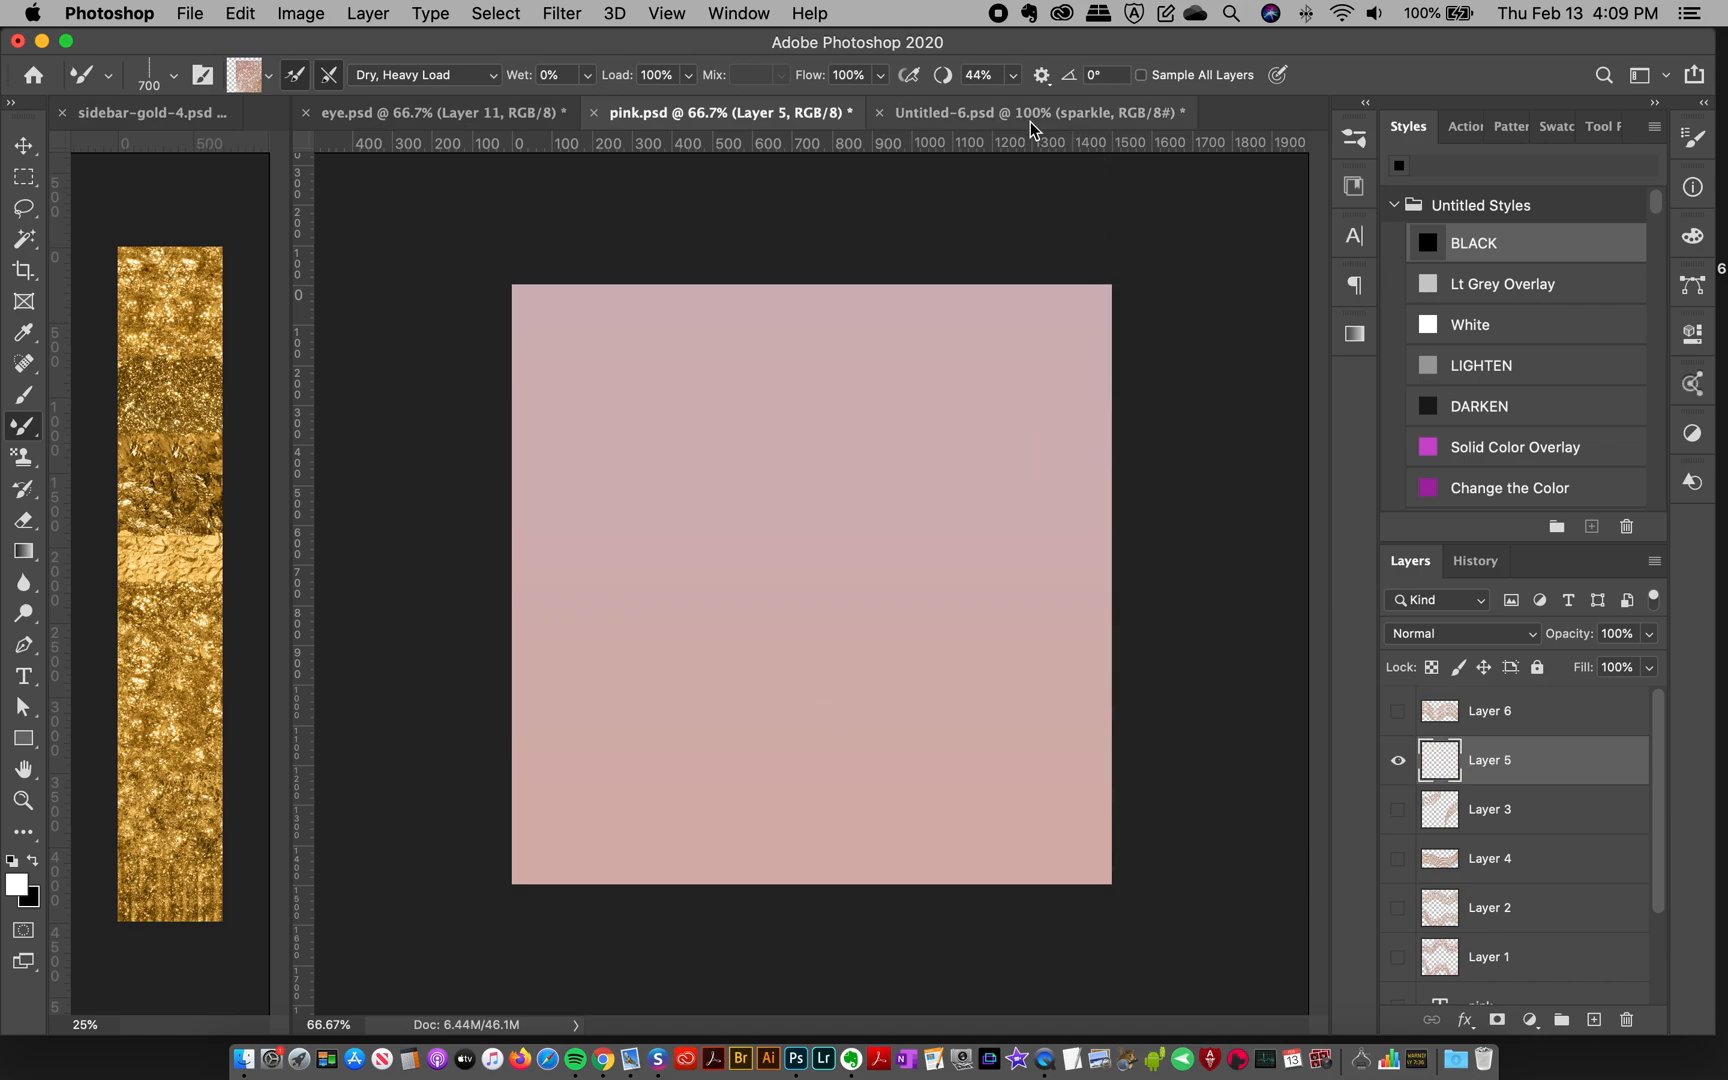
pyautogui.click(1397, 711)
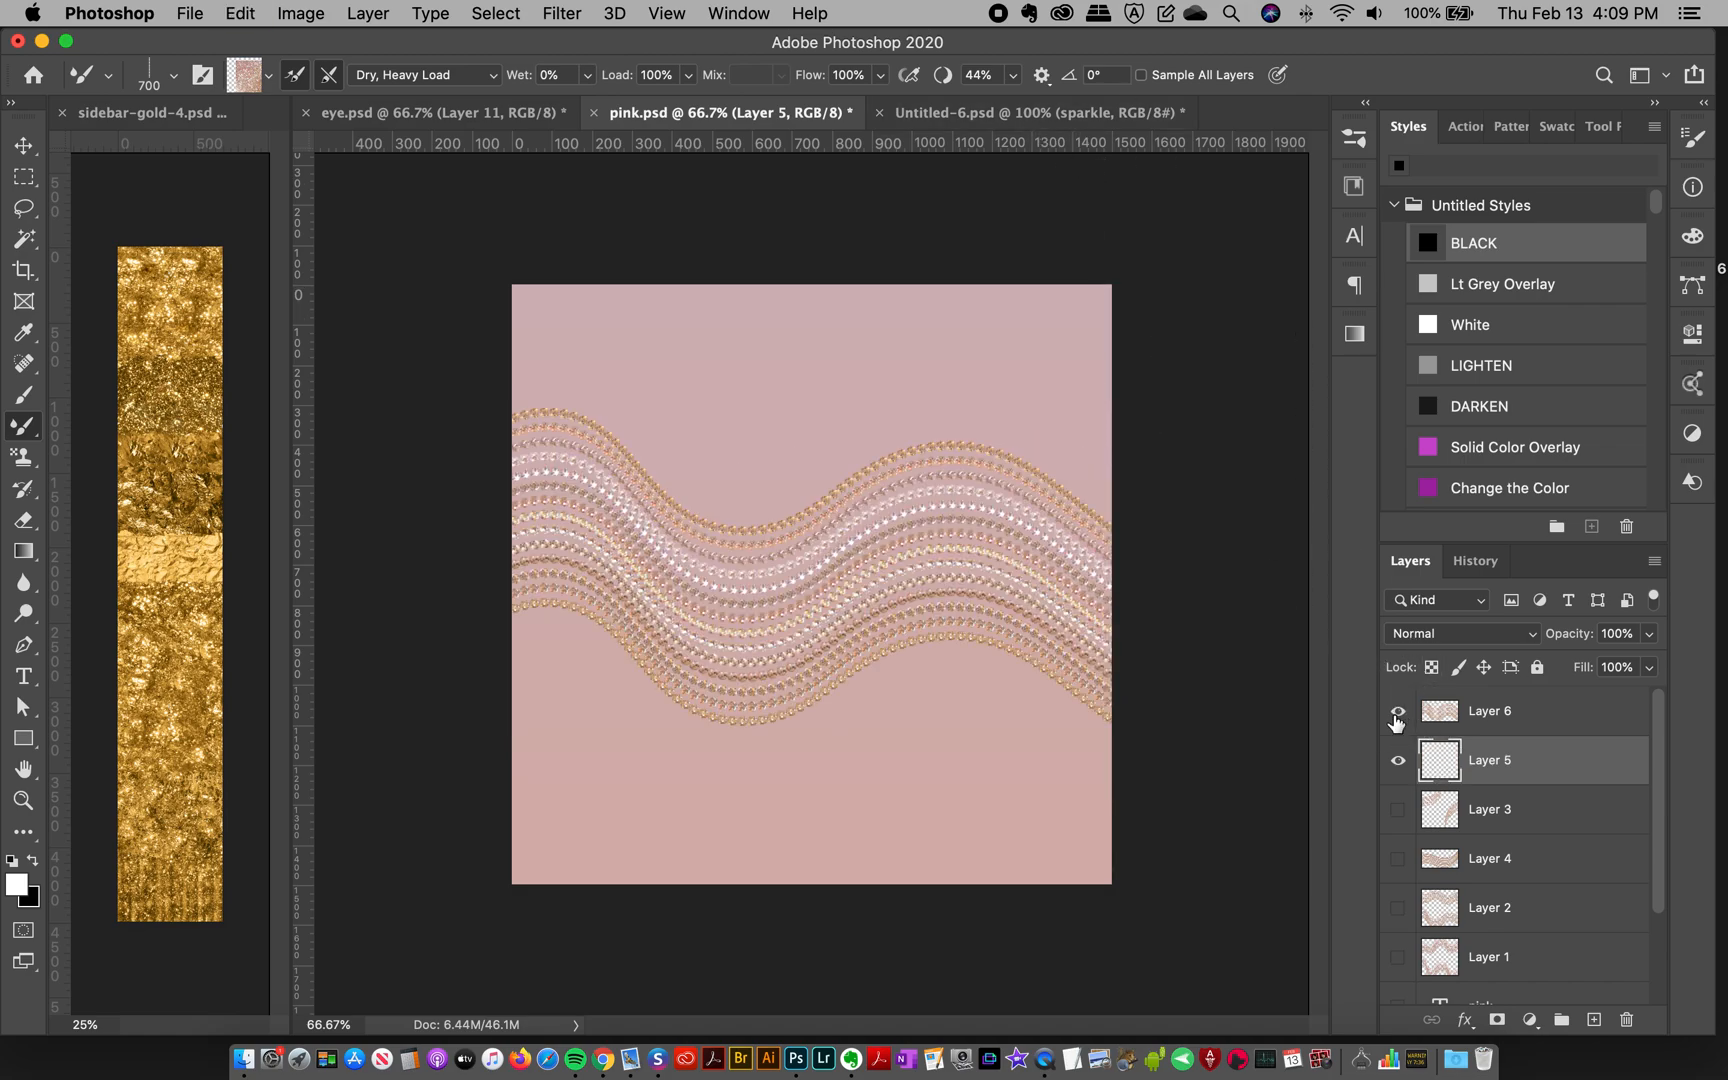
pyautogui.click(1397, 711)
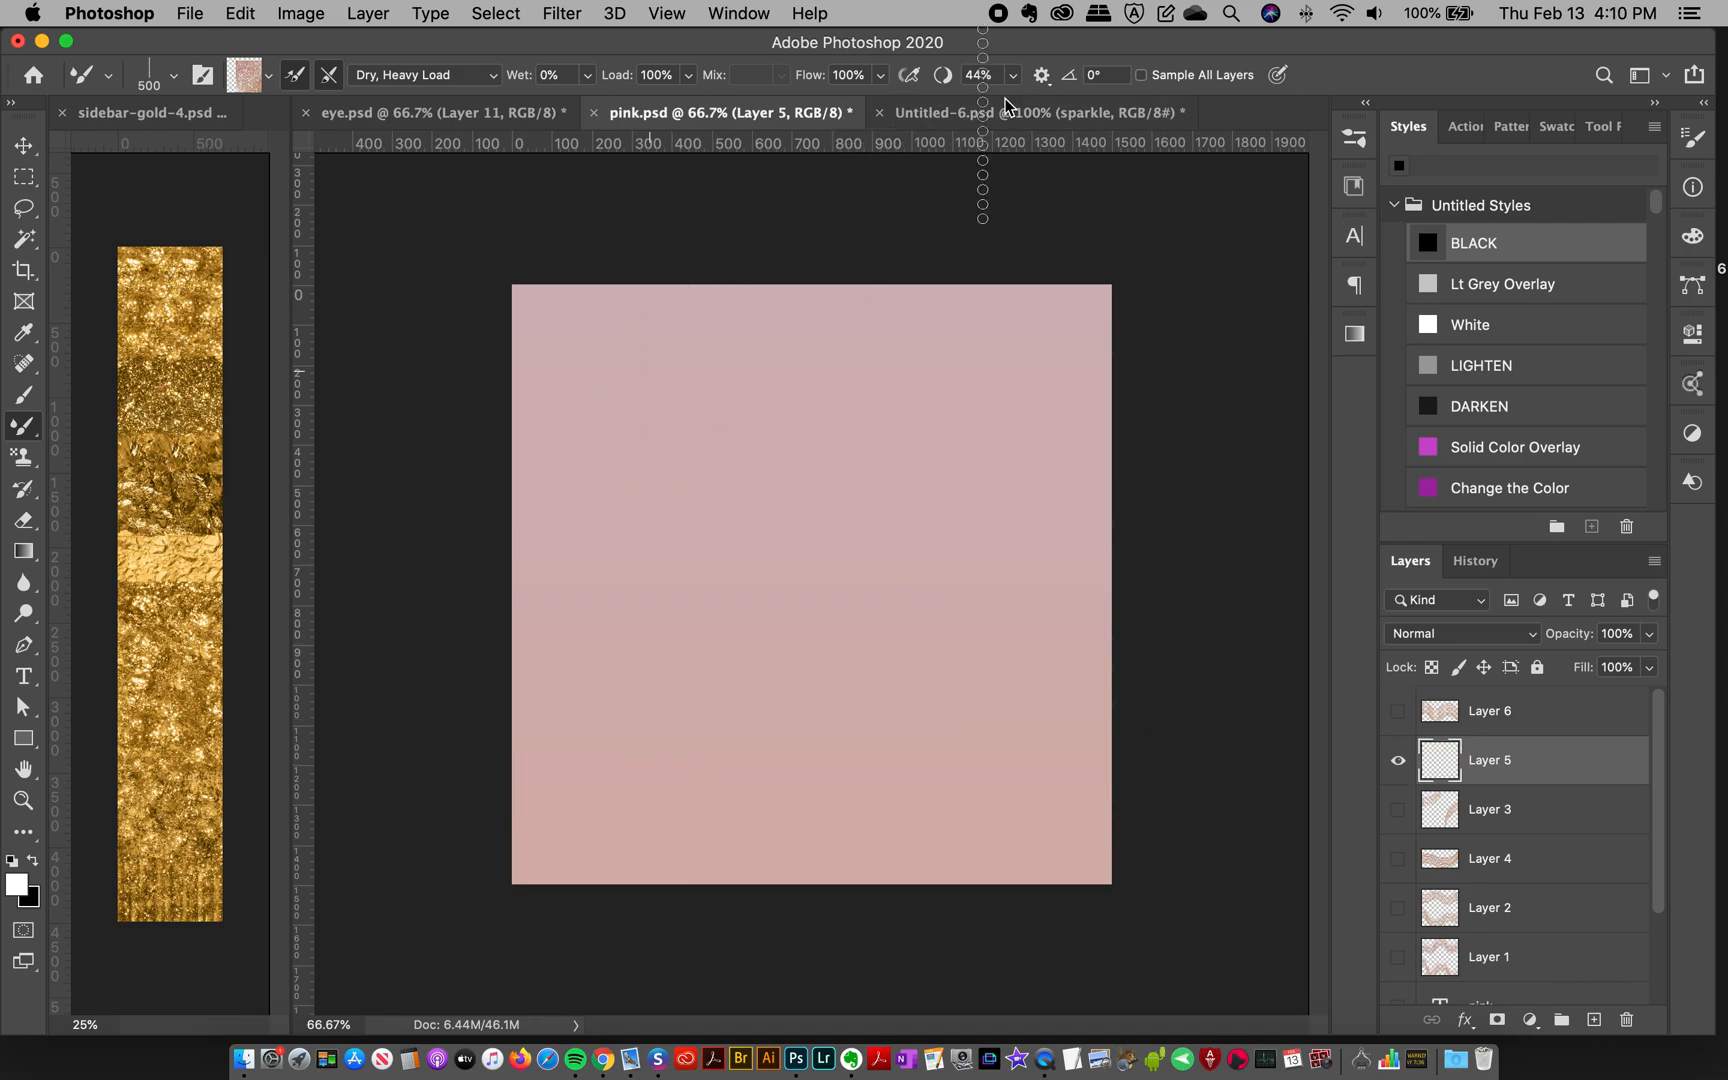
# Step: Raise the Mixer Brush stroke Smoothing to 64%
pyautogui.click(1011, 75)
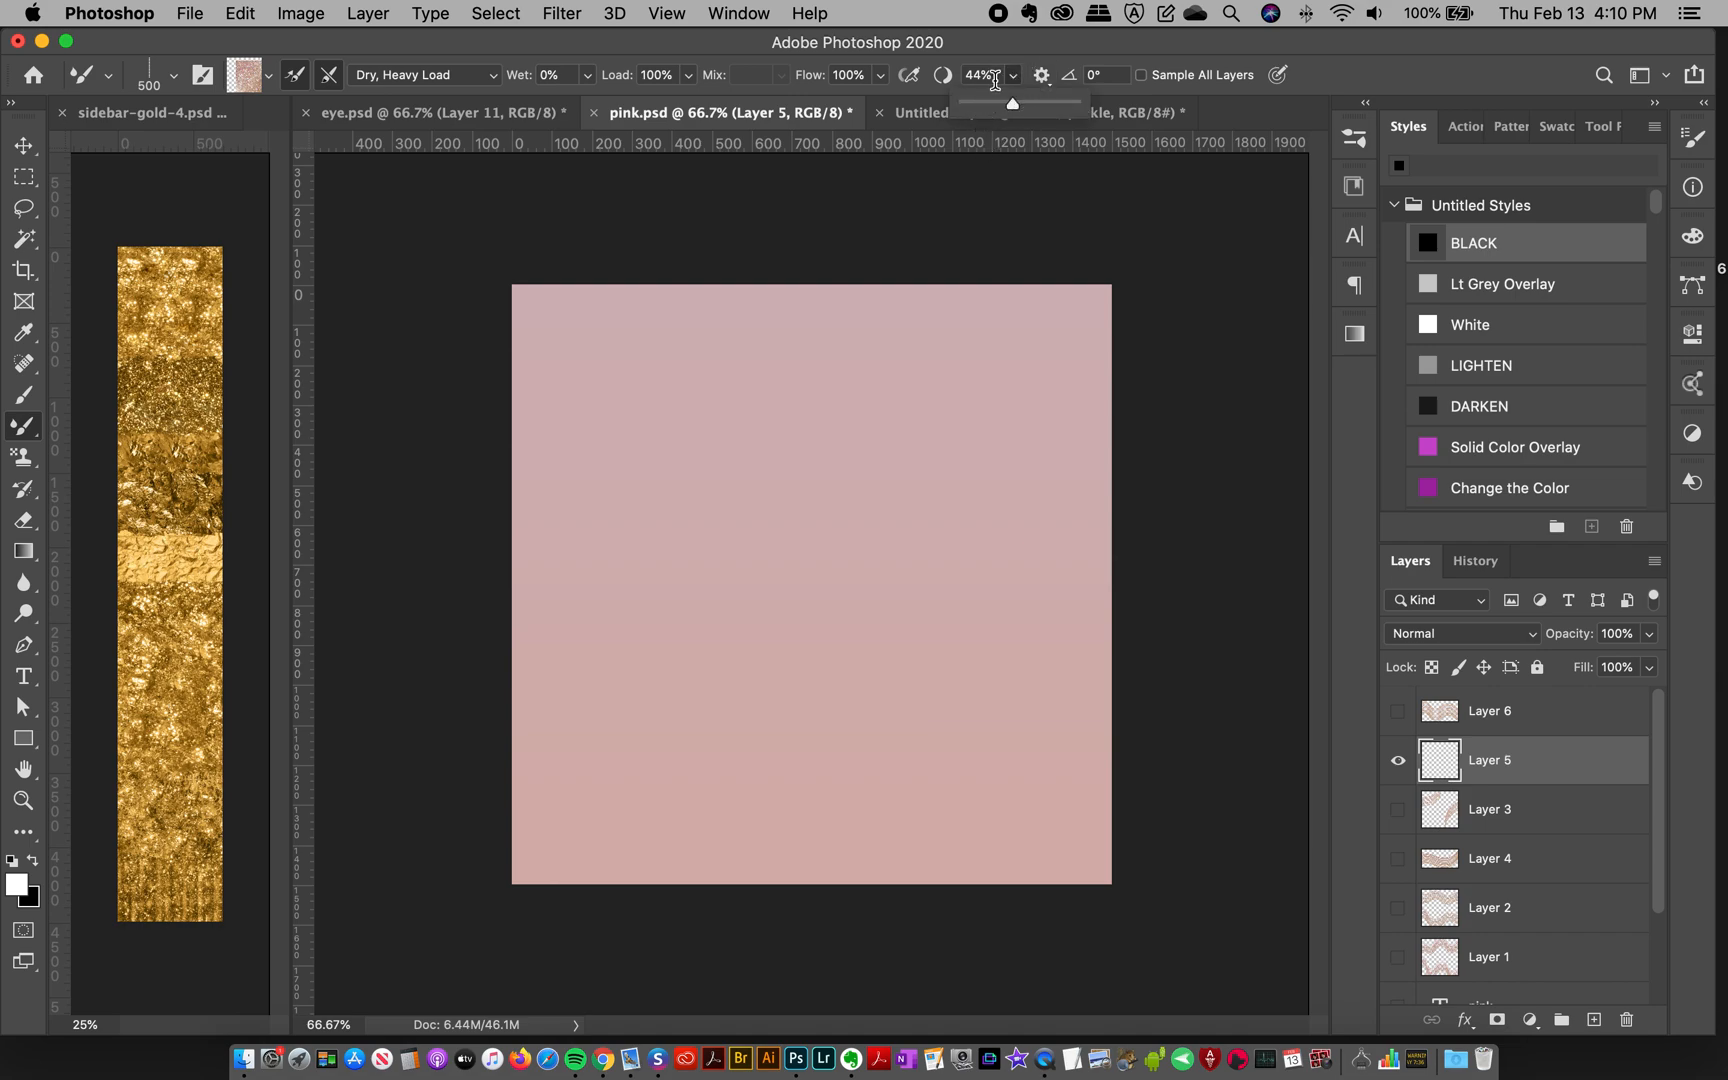
pyautogui.moveTo(1012, 102); pyautogui.dragTo(1027, 102)
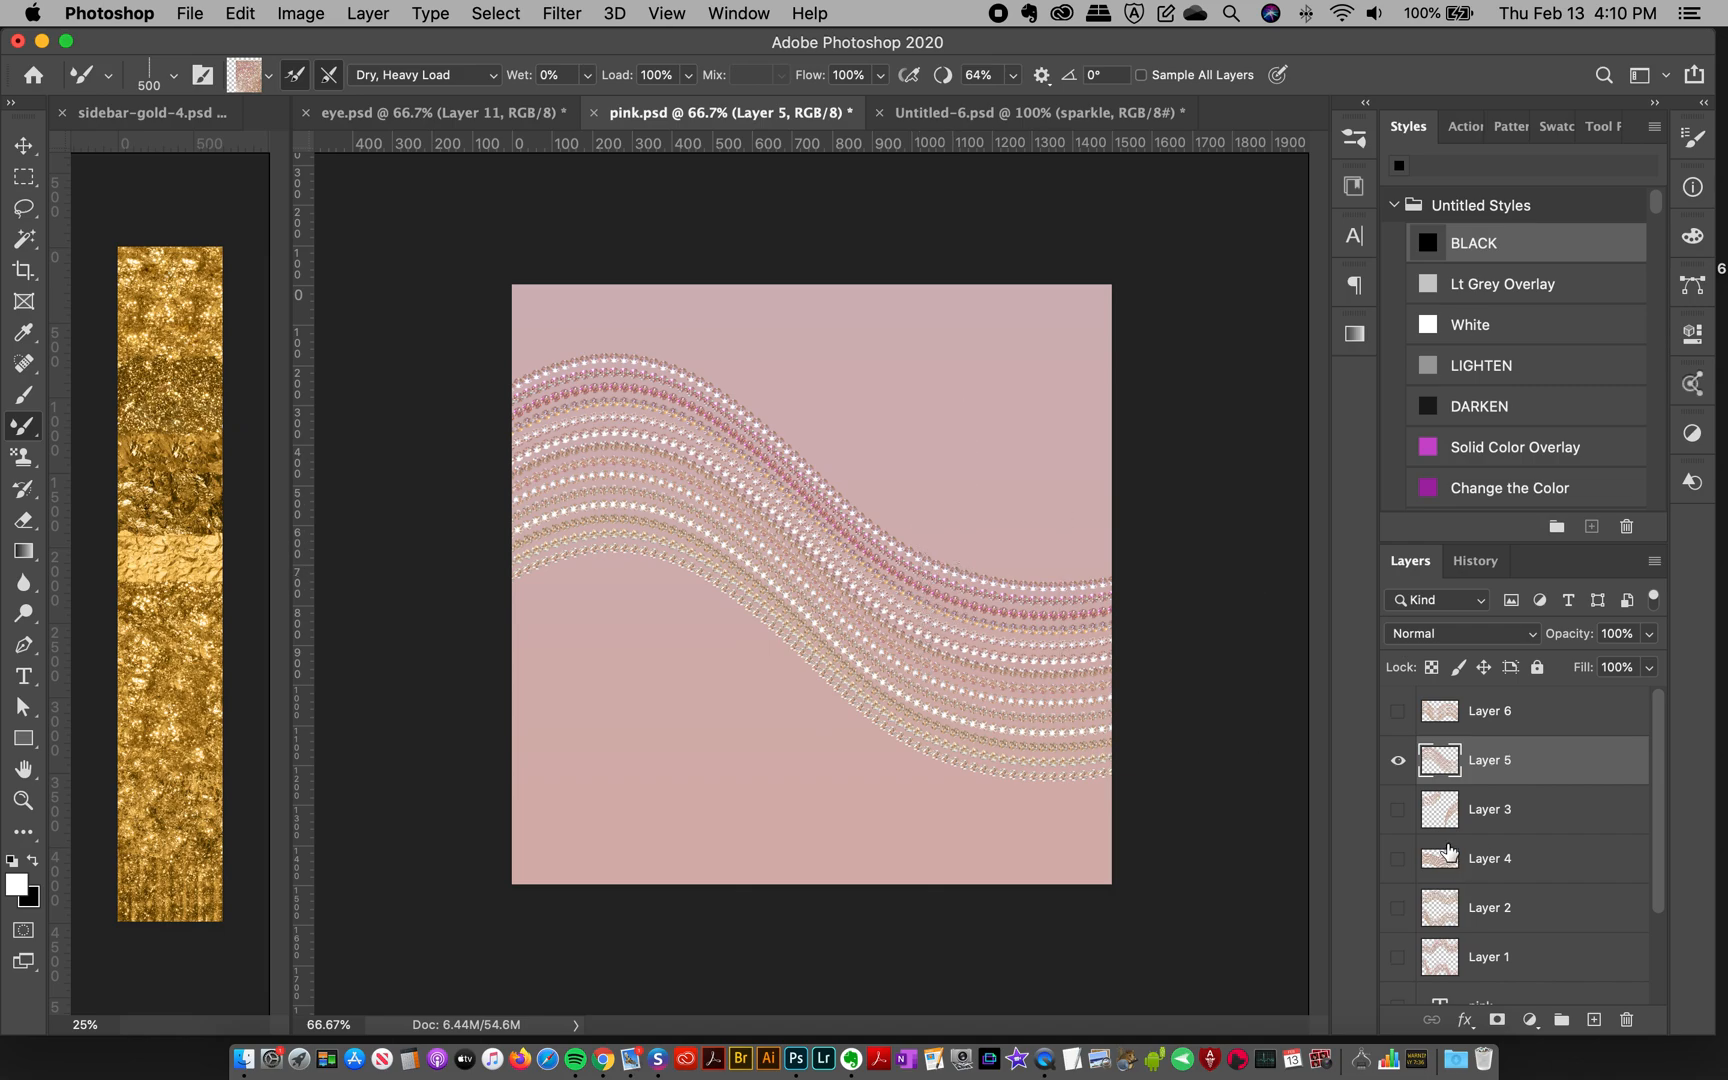
pyautogui.moveTo(732, 700); pyautogui.dragTo(732, 893)
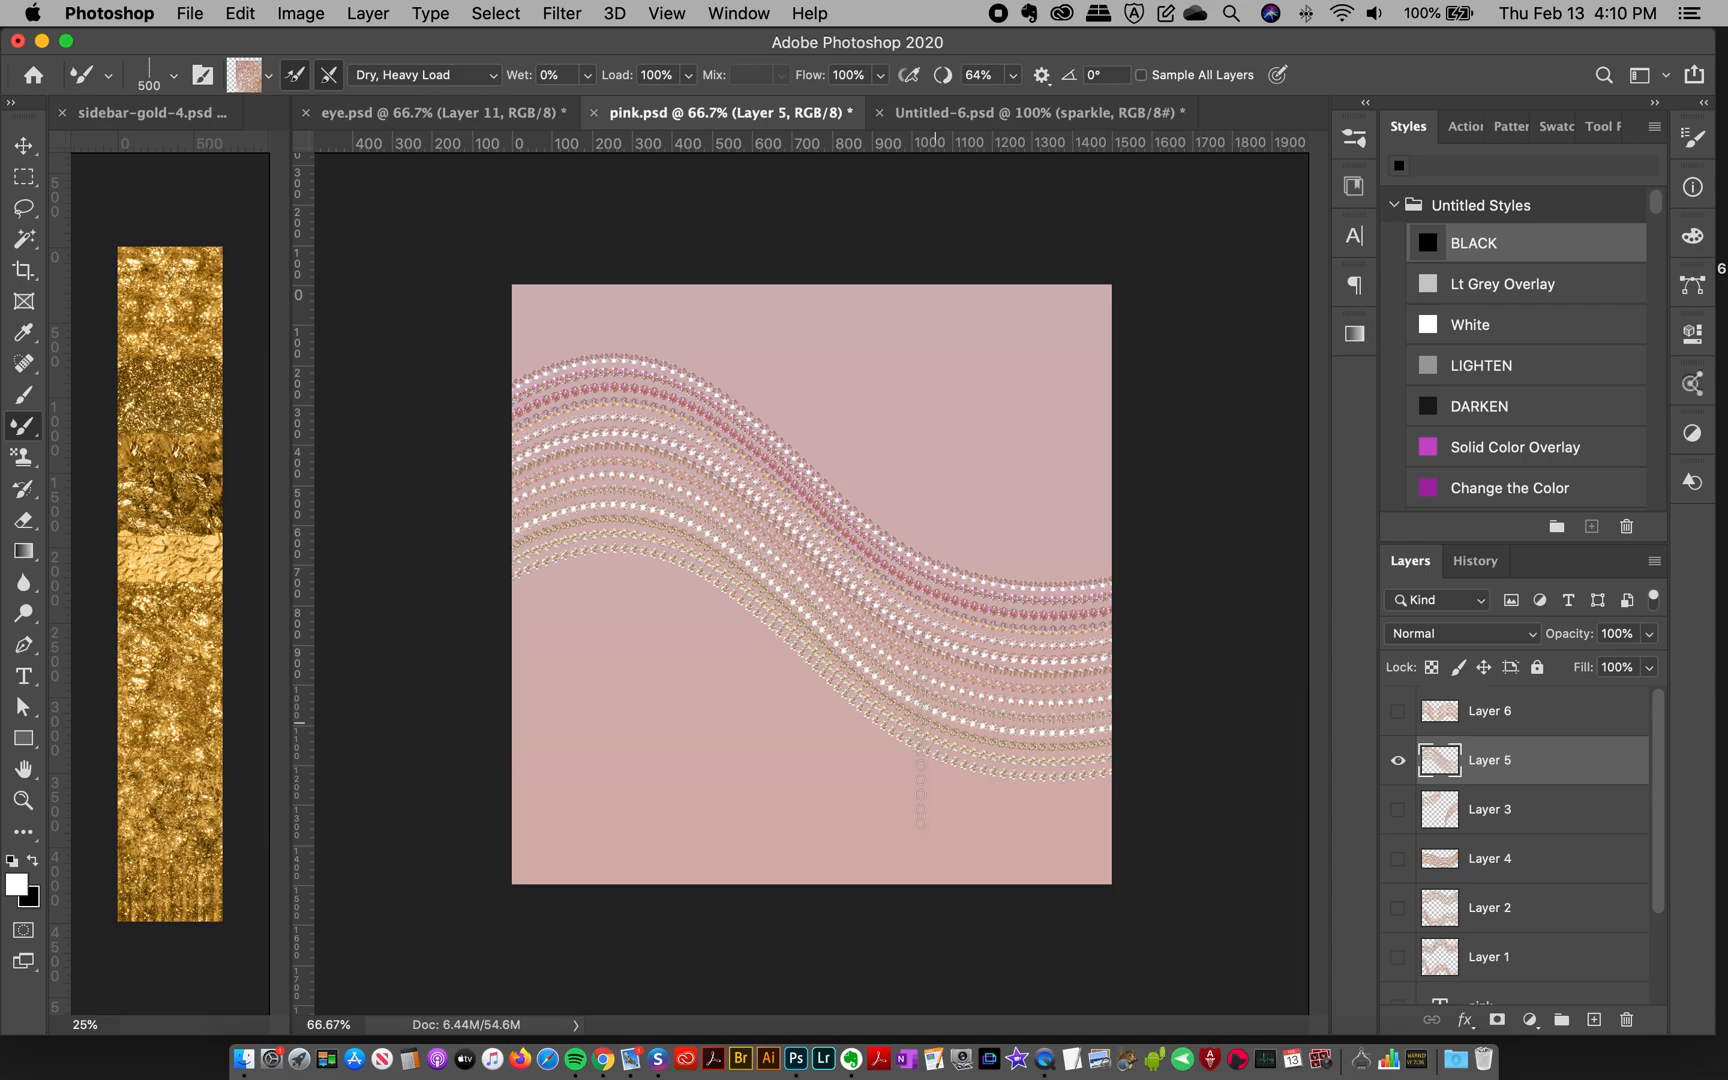
pyautogui.moveTo(935, 601); pyautogui.dragTo(948, 788)
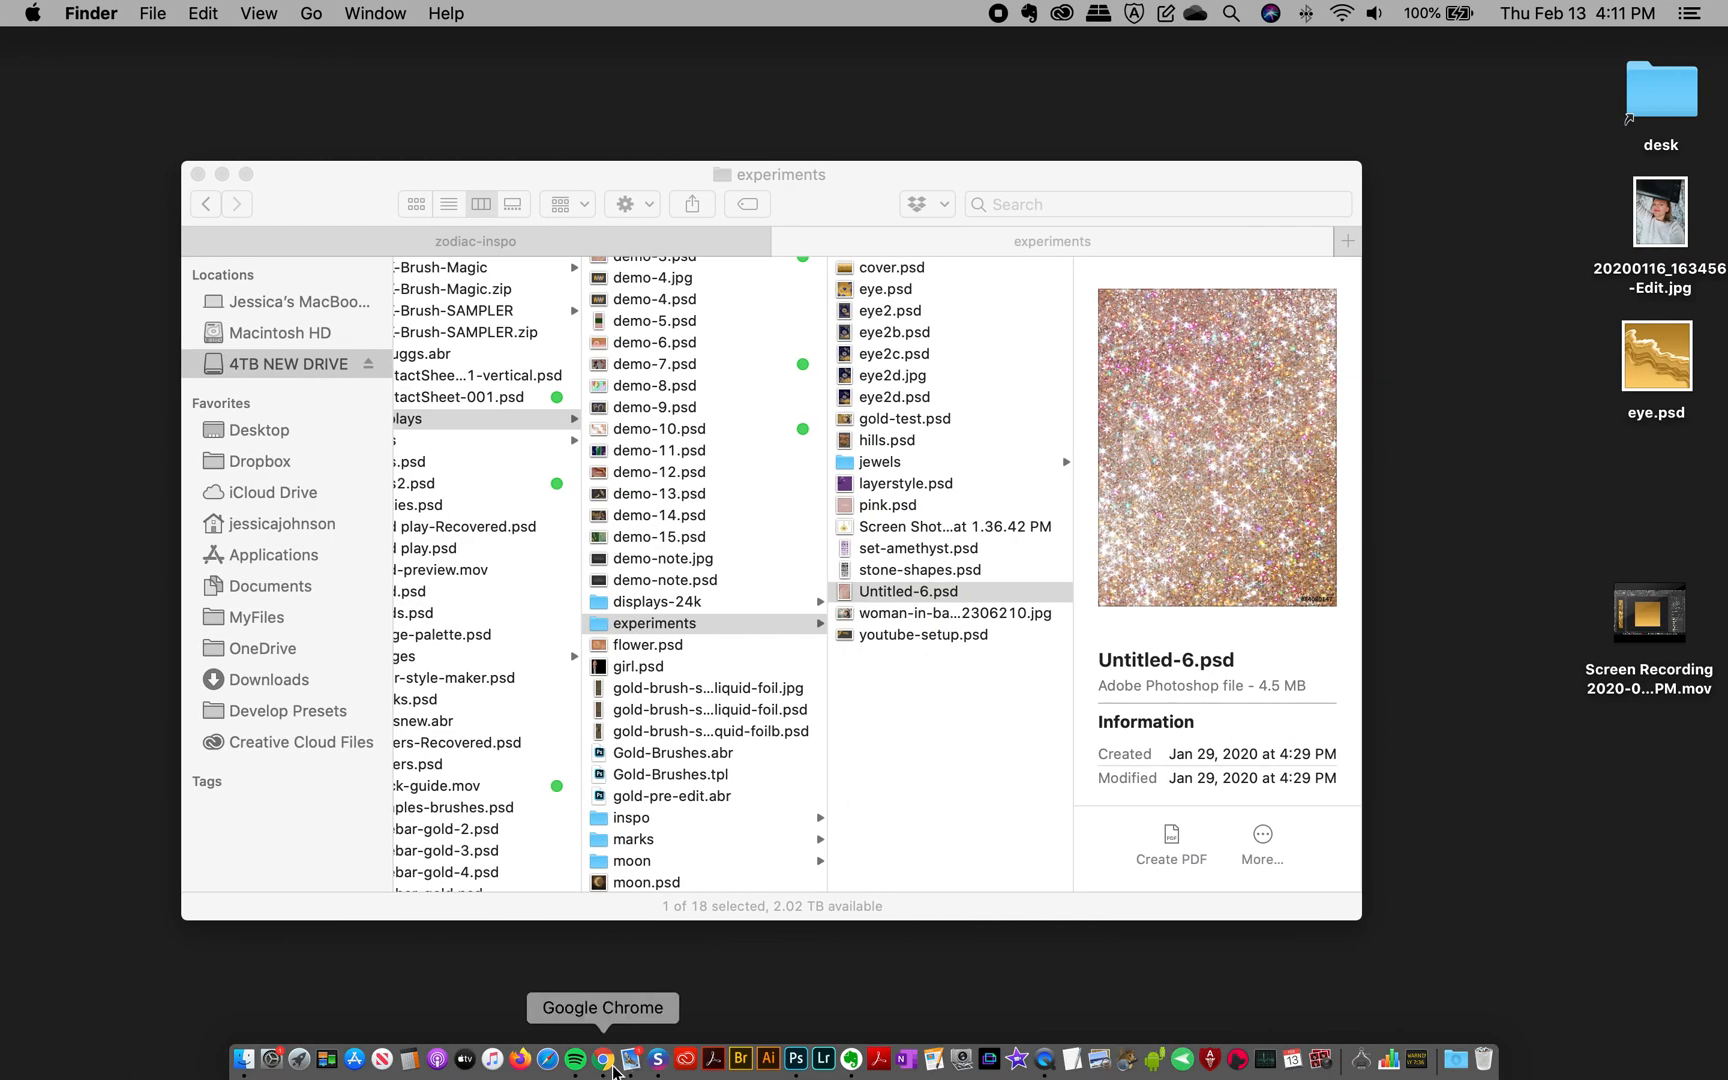
pyautogui.moveTo(795, 1060)
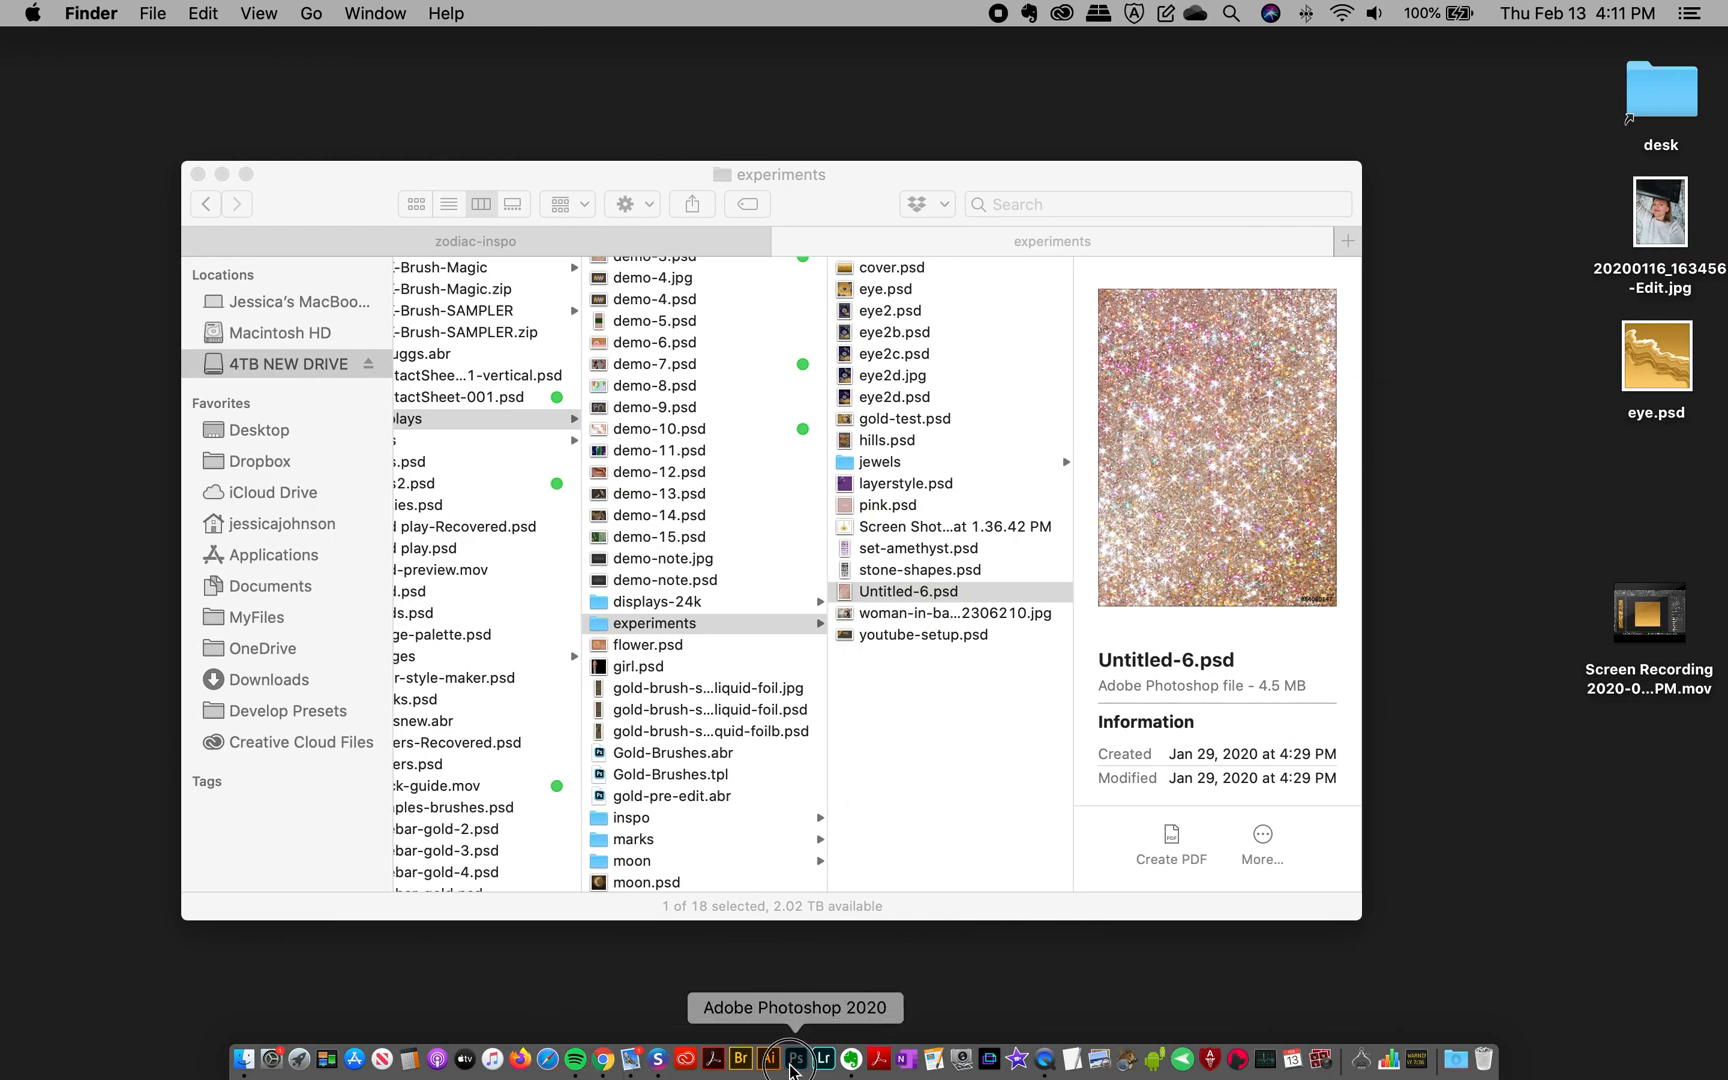
# Step: Bring Photoshop 2020 back to the front from the Dock
pyautogui.click(792, 1060)
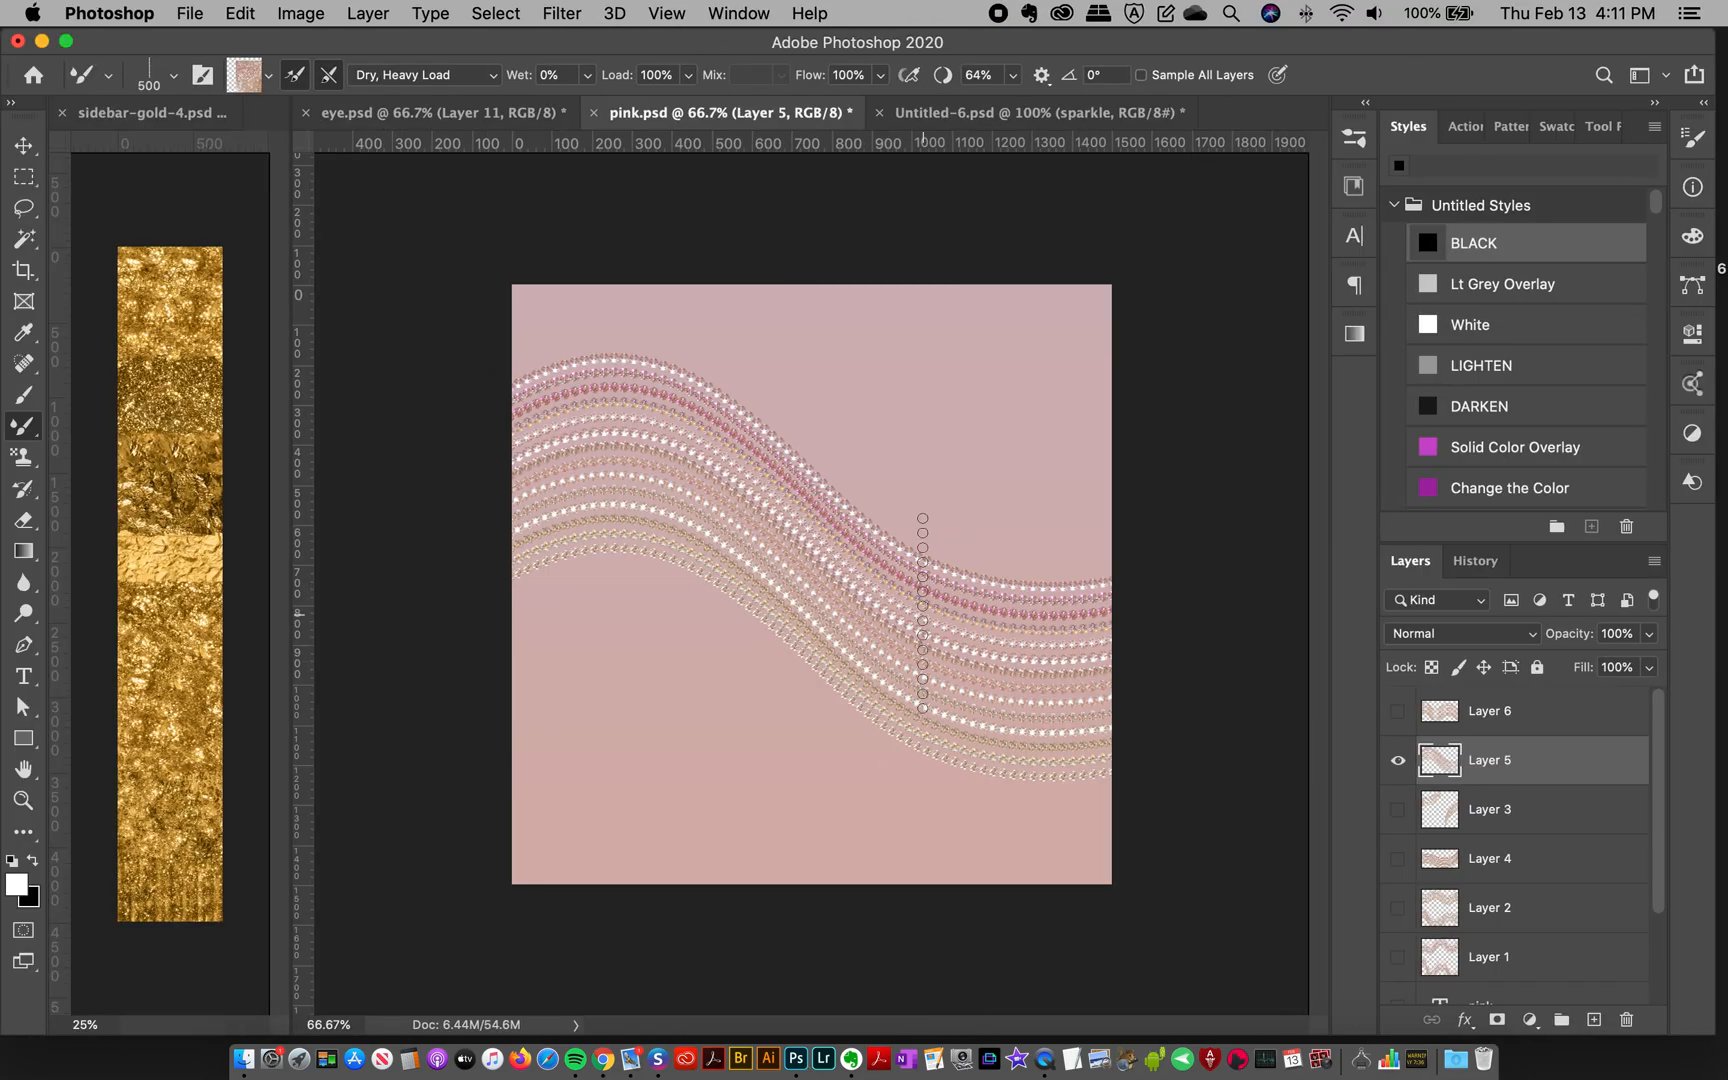